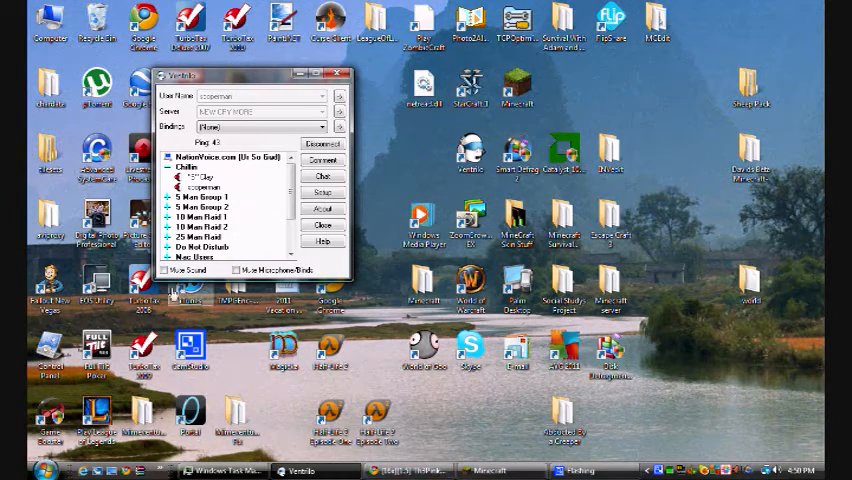
# Bring up Chrome and scroll through Th3PinkNinj4's texture pack preview screenshots
pyautogui.click(408, 471)
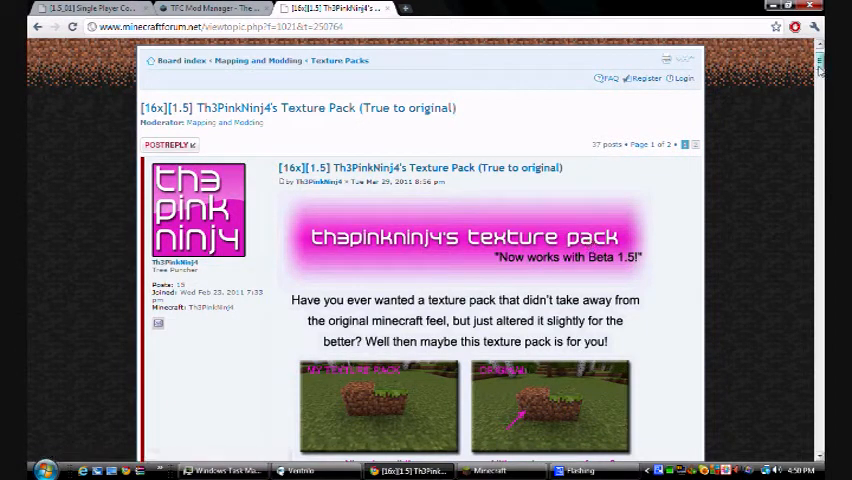
pyautogui.scroll(-3)
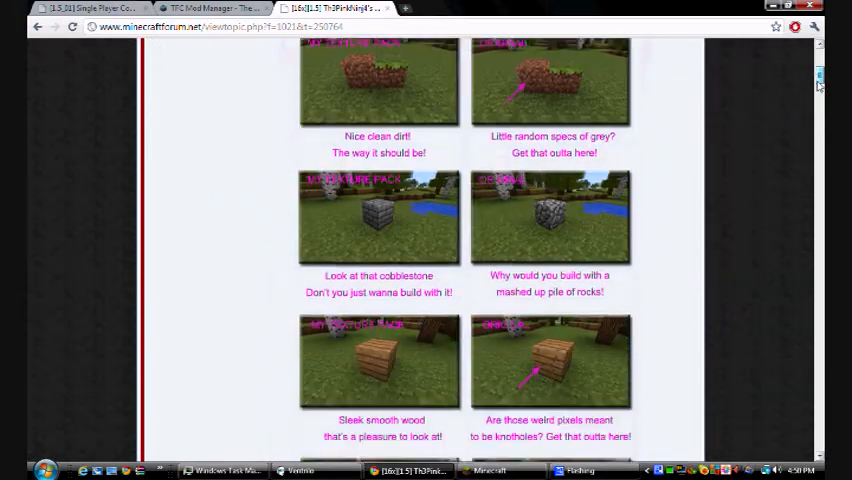
pyautogui.scroll(-3)
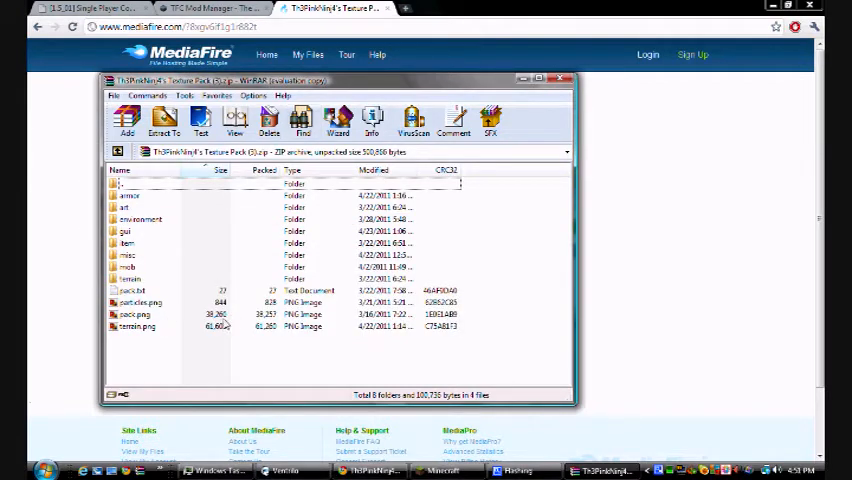
# Extract all of the texture pack archive's files to Desktop\Sheep Pack
pyautogui.press('ctrl+a')
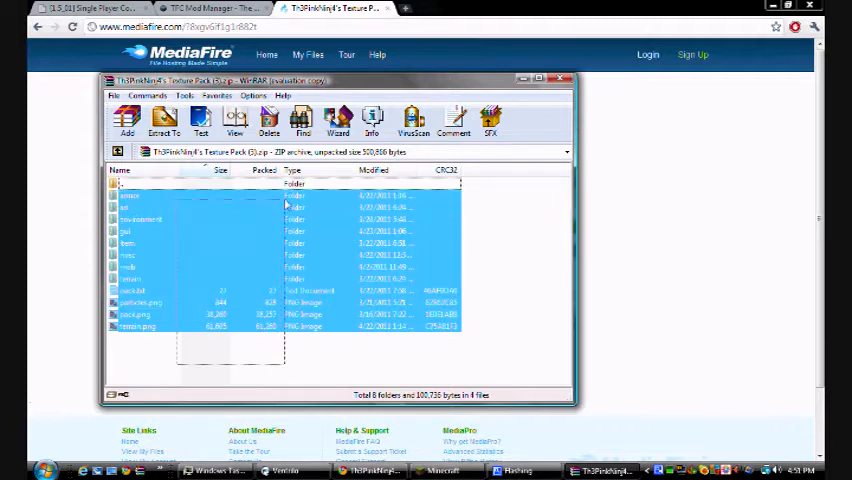
pyautogui.click(280, 267)
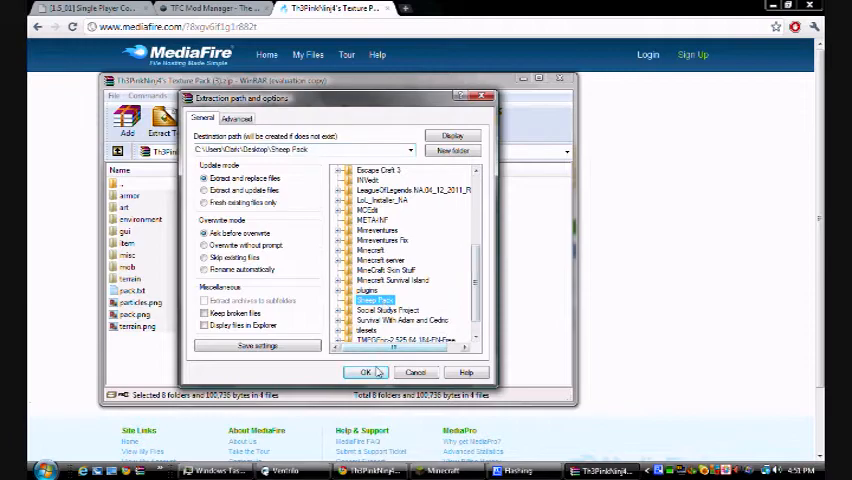
pyautogui.click(366, 372)
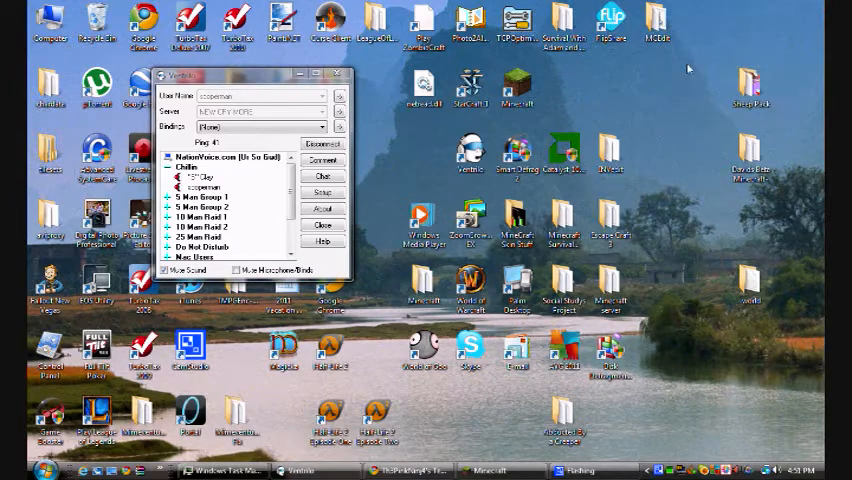
# Open the desktop Sheep Pack folder and bring up actions for its twelve selected items
pyautogui.click(751, 85)
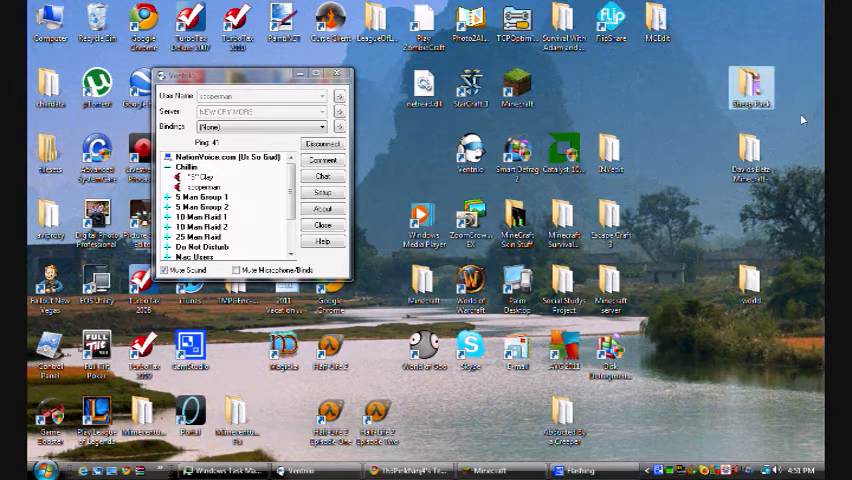
pyautogui.moveTo(750, 88)
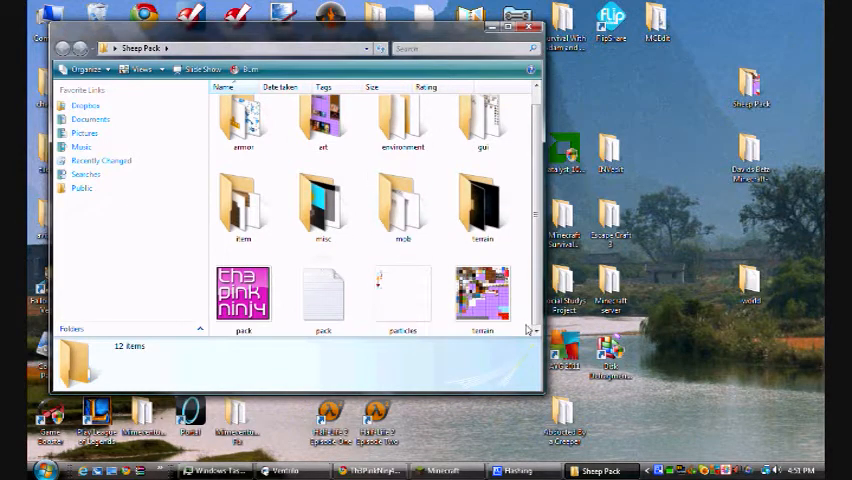
pyautogui.moveTo(178, 184)
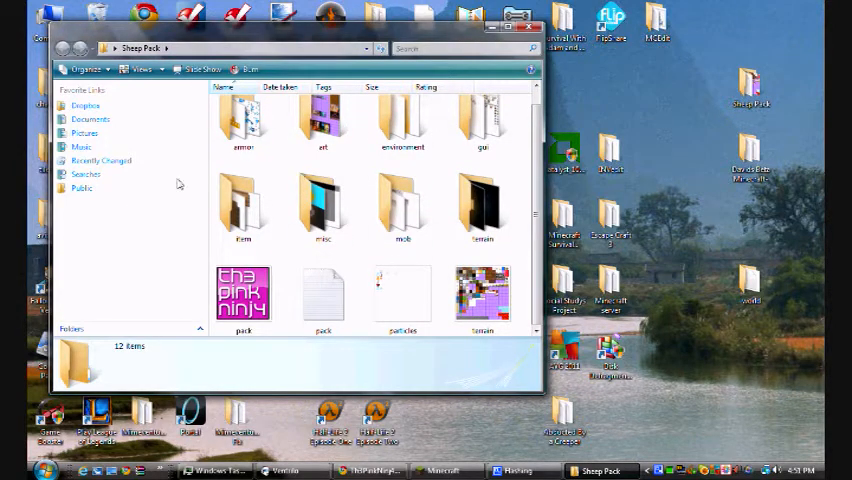
pyautogui.click(482, 293)
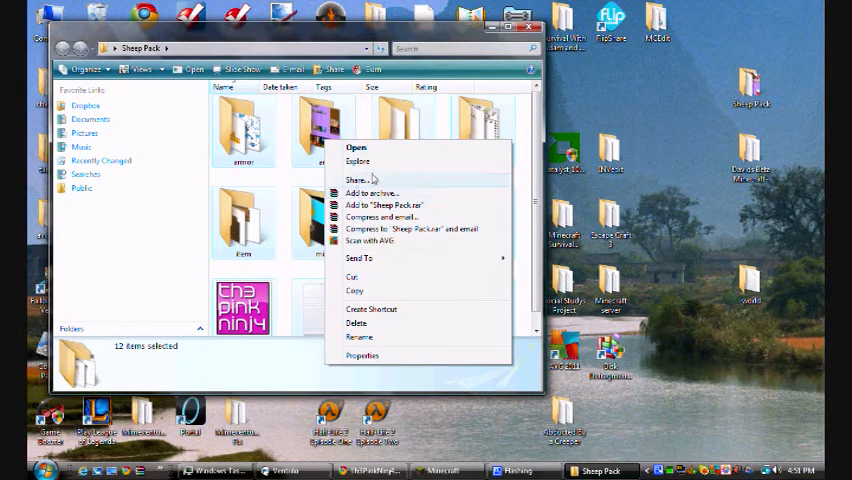
pyautogui.moveTo(385, 194)
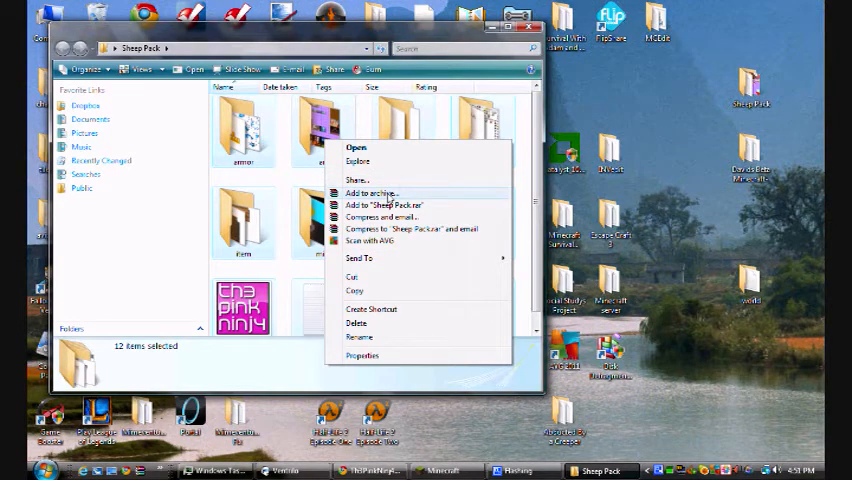
# Pack the twelve items into a ZIP archive named Th3PinkNinj4s
pyautogui.click(371, 192)
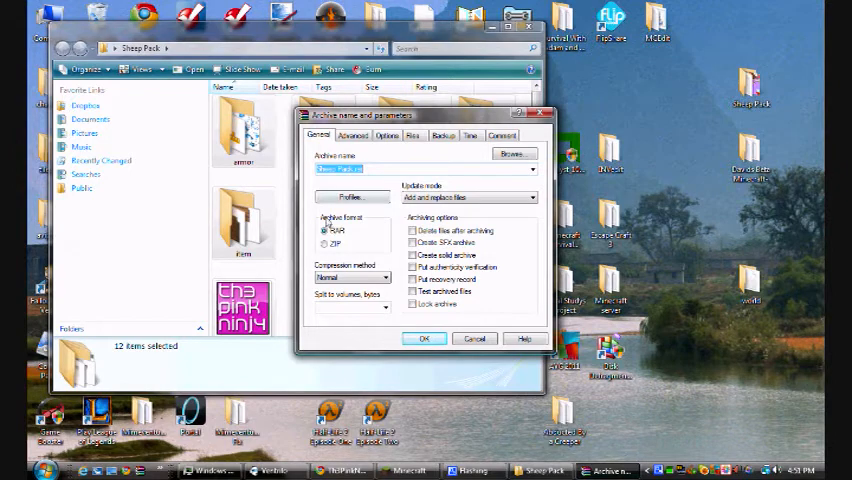
pyautogui.click(326, 243)
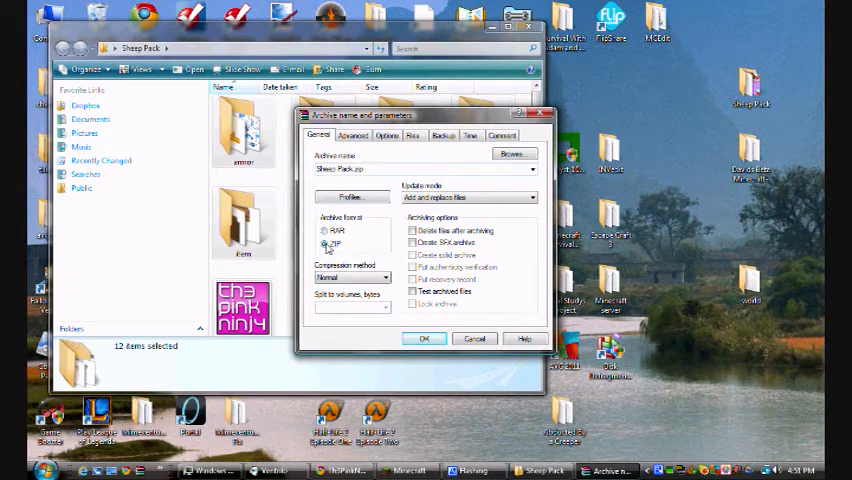
pyautogui.click(322, 242)
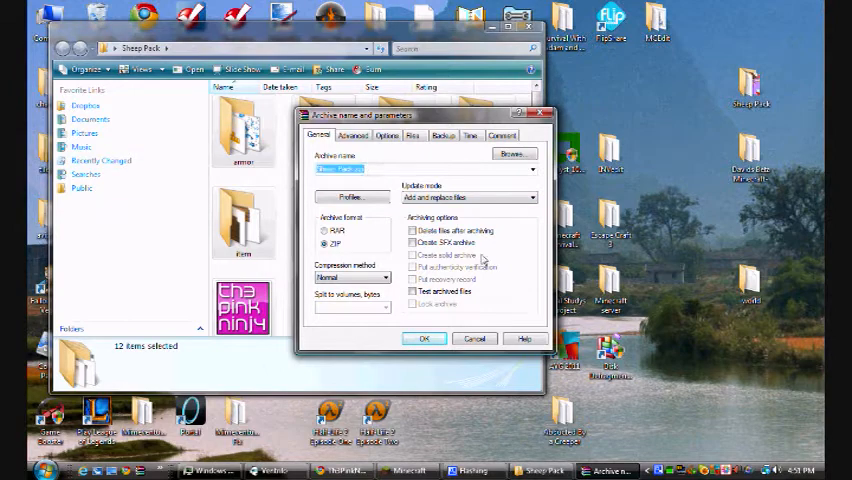
pyautogui.write('1')
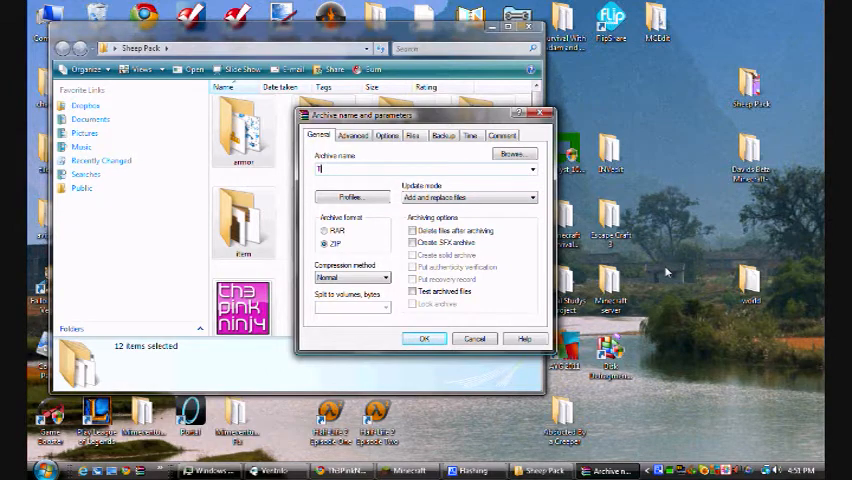
pyautogui.write('Th3Pink')
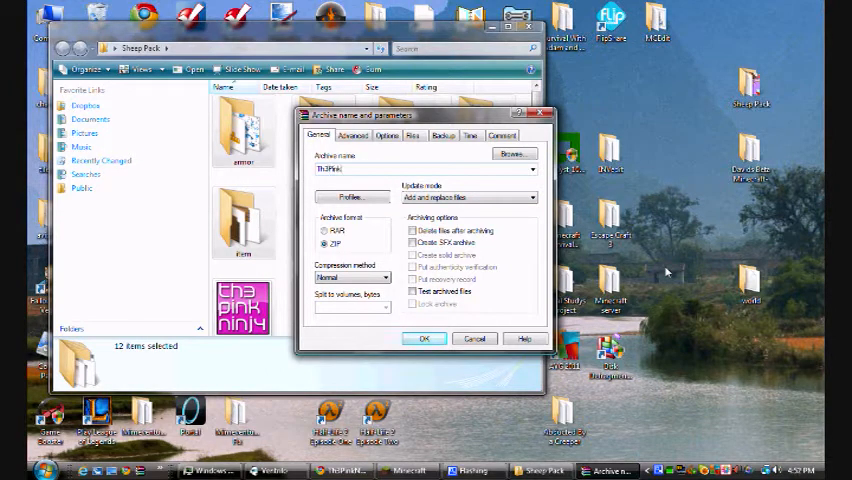
pyautogui.write('Ninj')
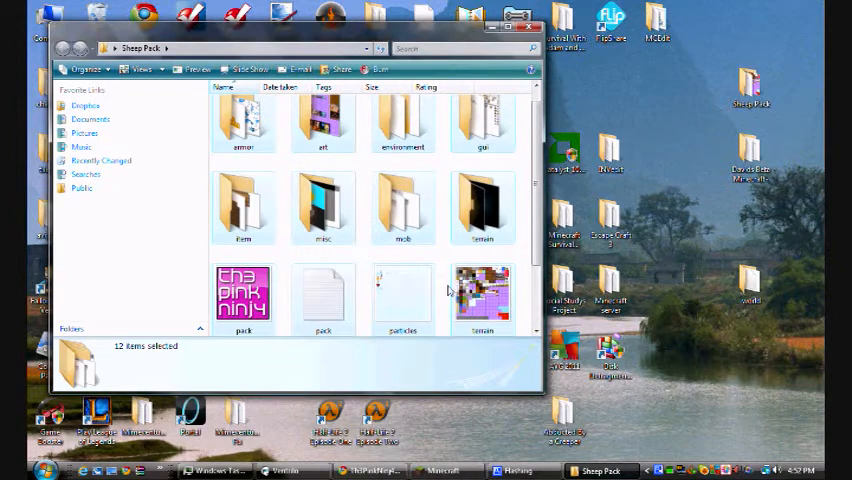
# Send the twelve extracted texture pack items to the Recycle Bin
pyautogui.scroll(-3)
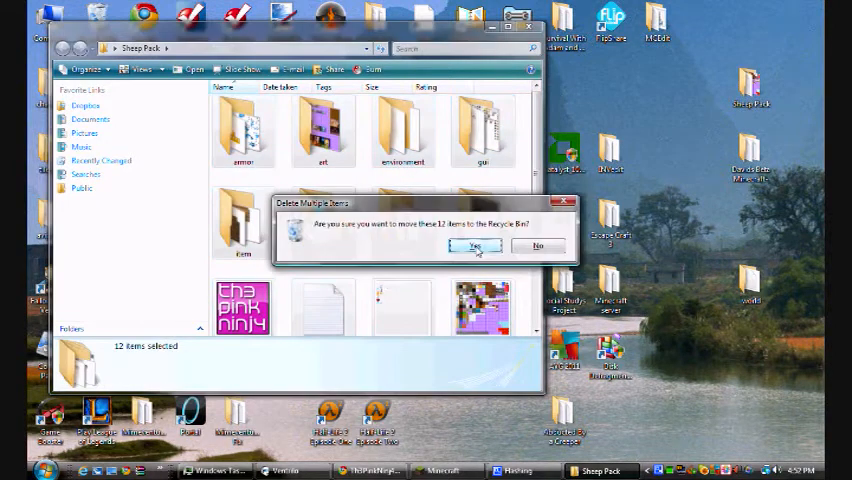
pyautogui.click(473, 246)
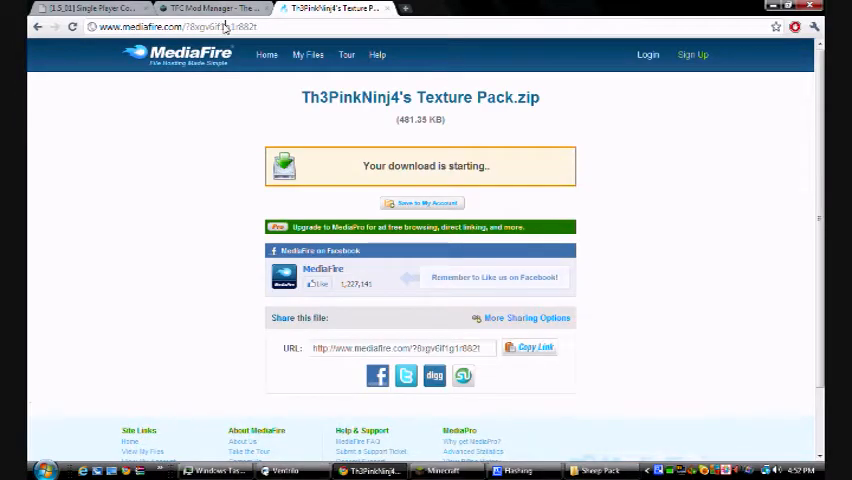
# Search for the MediTERRAINean texture pack and scroll its forum thread to the download
pyautogui.click(175, 27)
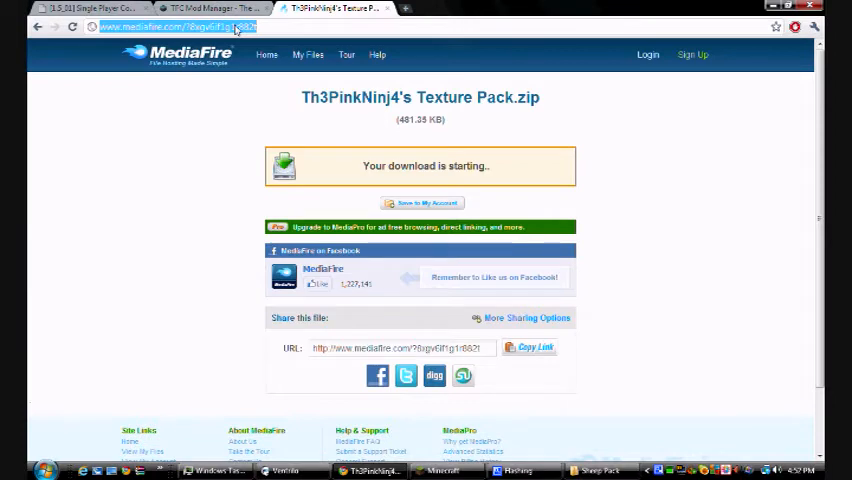
pyautogui.write('mediterranean texture pack')
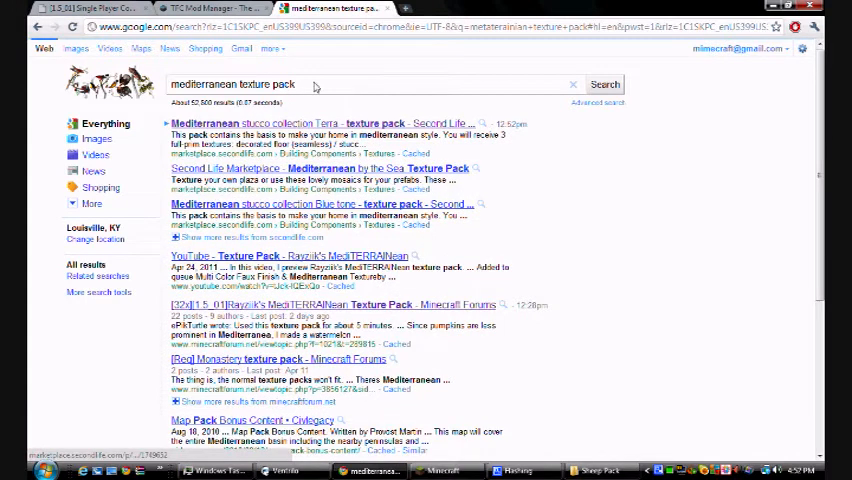
pyautogui.write('min')
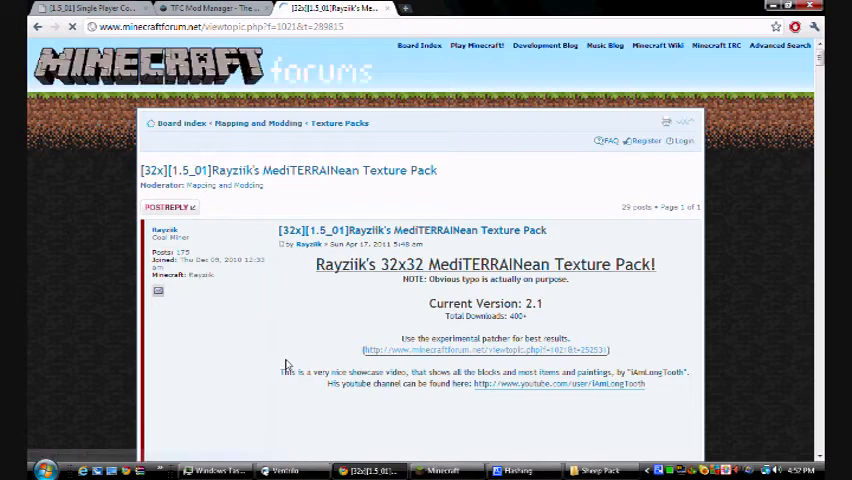
pyautogui.scroll(-3)
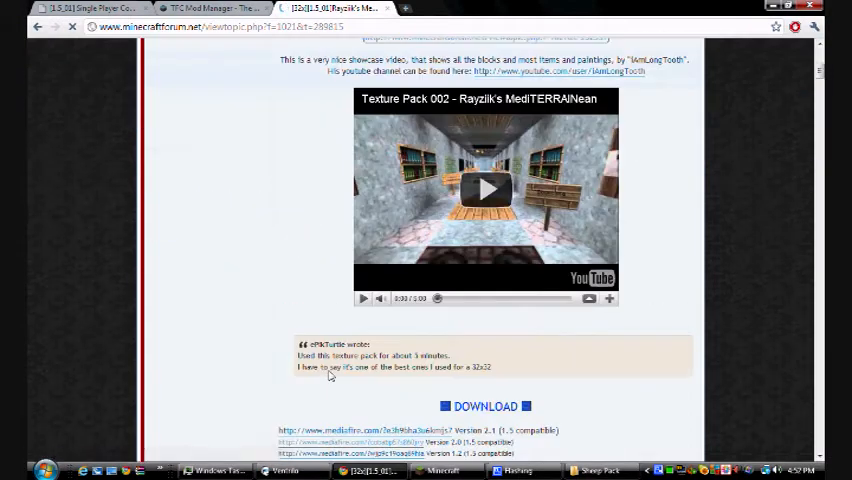
pyautogui.scroll(-3)
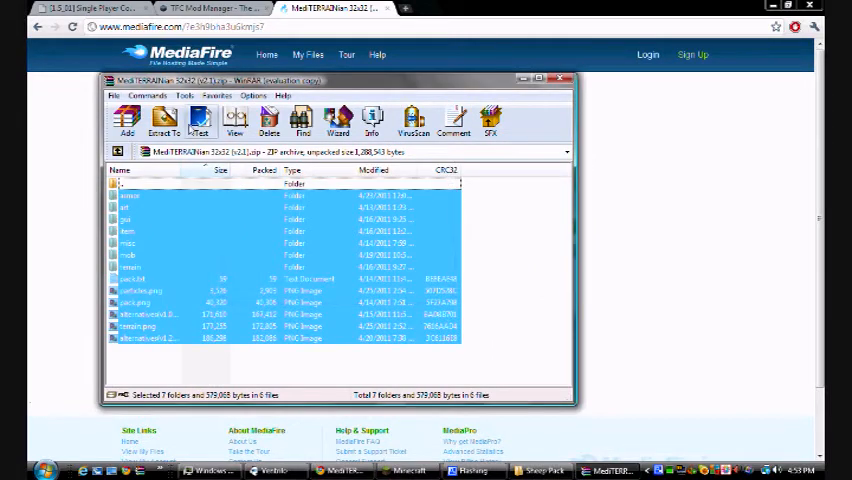
# Extract the MediTERRAINean pack's files into the Sheep Pack folder
pyautogui.click(163, 120)
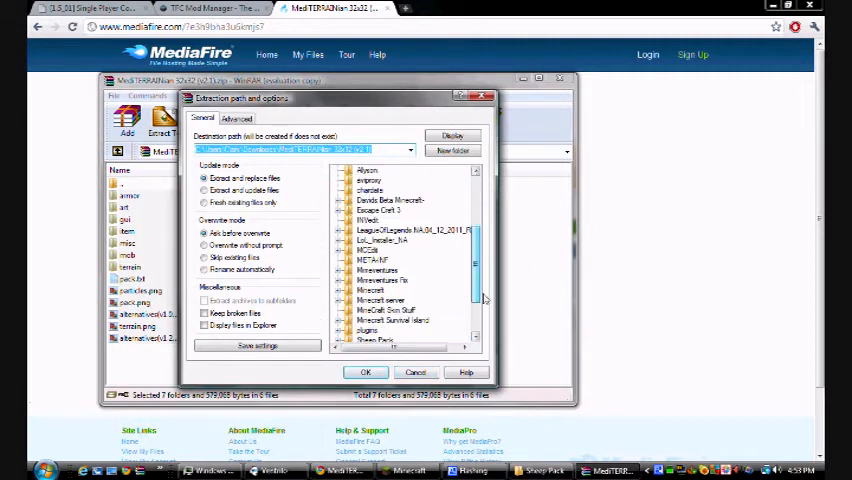
pyautogui.click(414, 372)
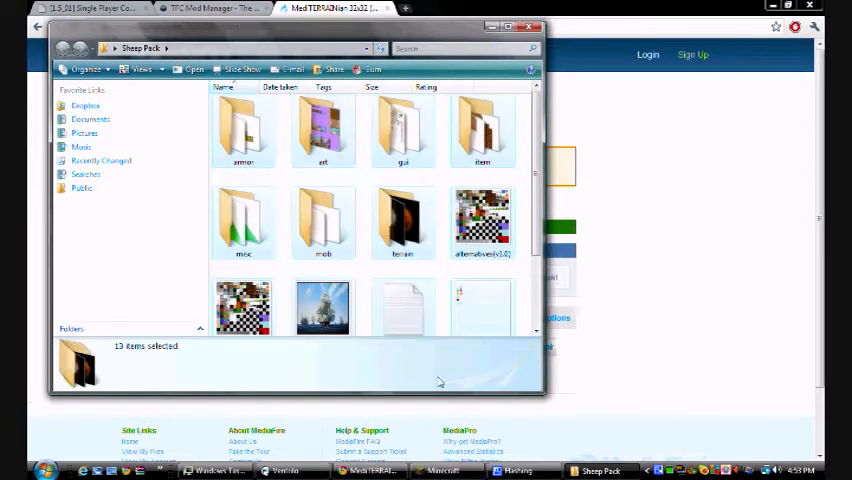
# Zip the MediTERRAINean items, delete the loose extracted files, and select both archives
pyautogui.rightClick(400, 210)
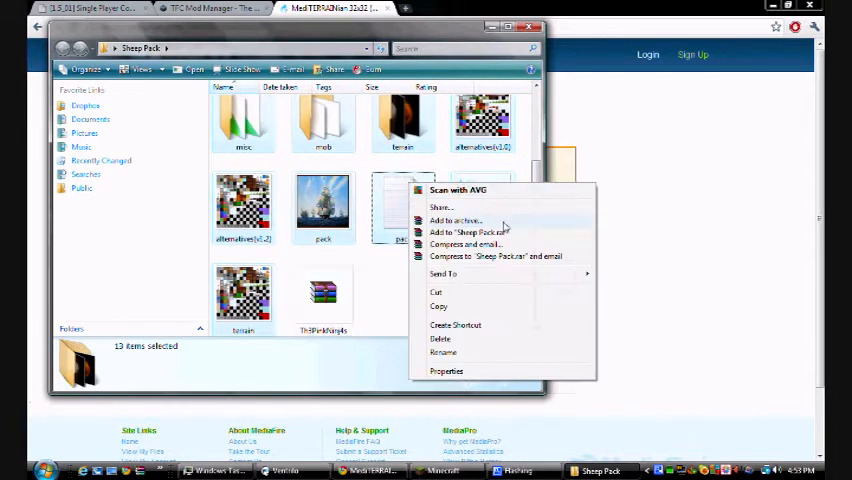
pyautogui.click(455, 220)
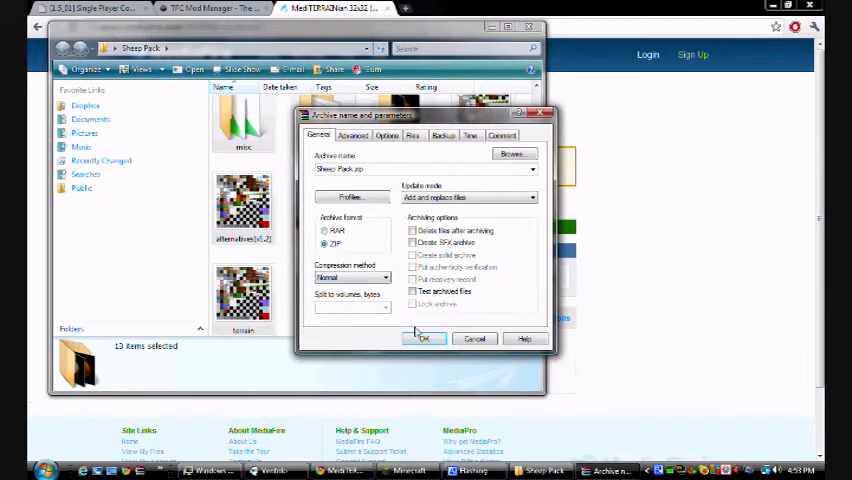
pyautogui.click(422, 338)
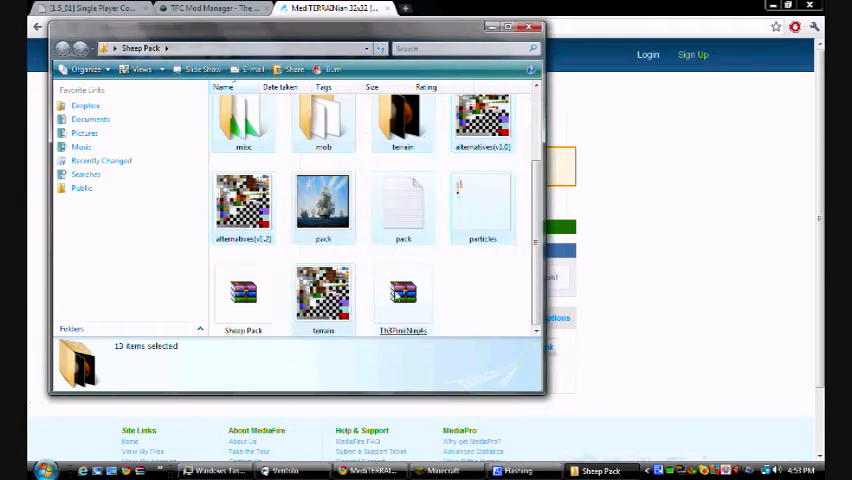
pyautogui.click(402, 295)
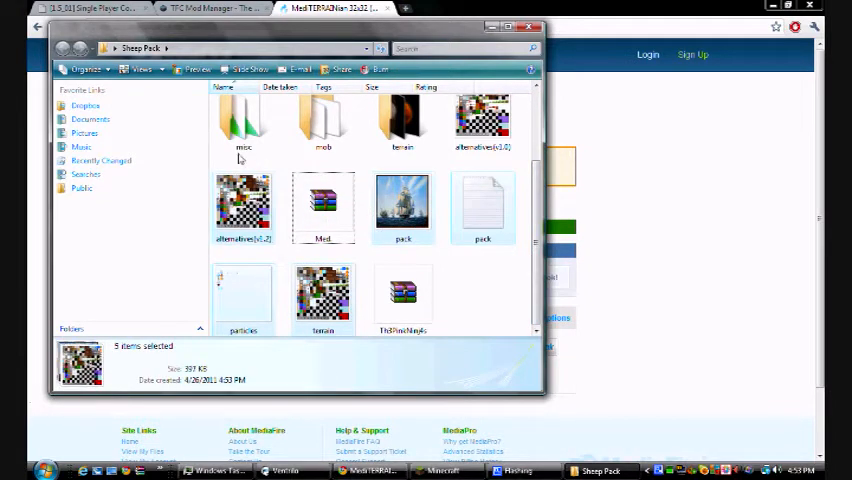
pyautogui.press('Delete')
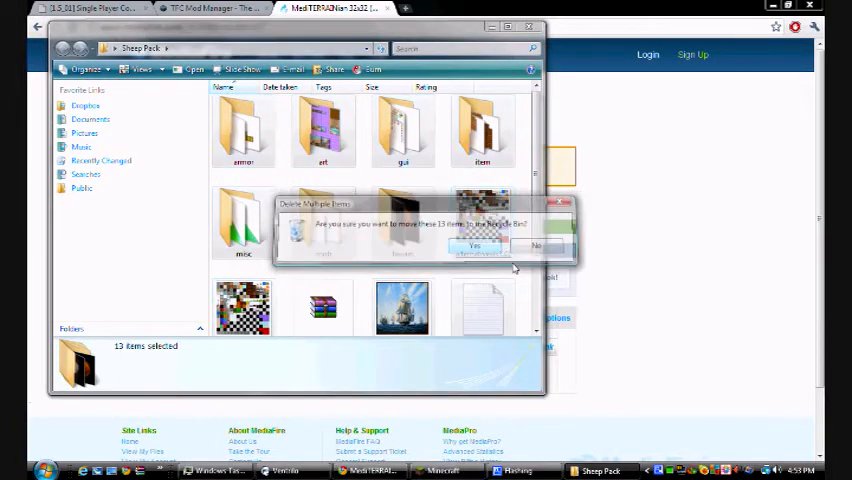
pyautogui.click(477, 247)
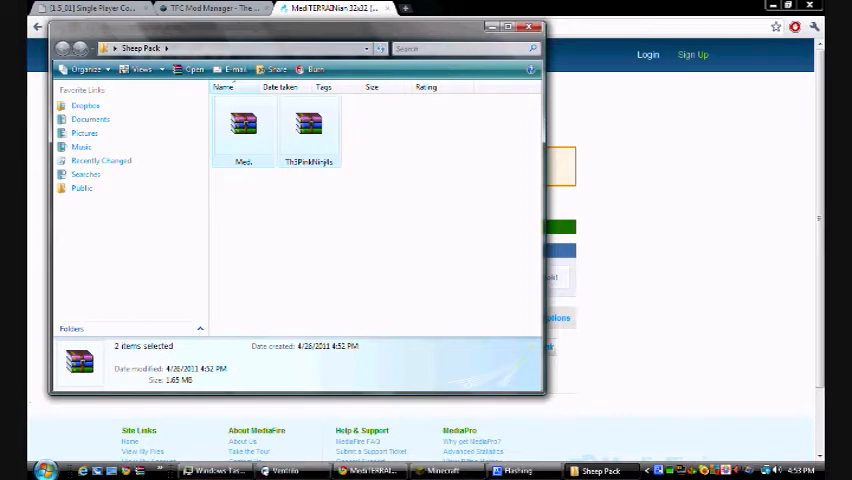
pyautogui.click(37, 471)
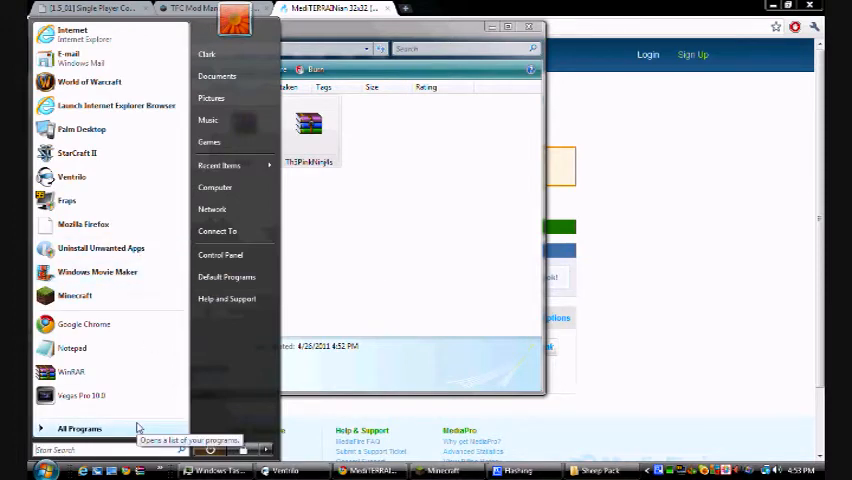
pyautogui.moveTo(90, 449)
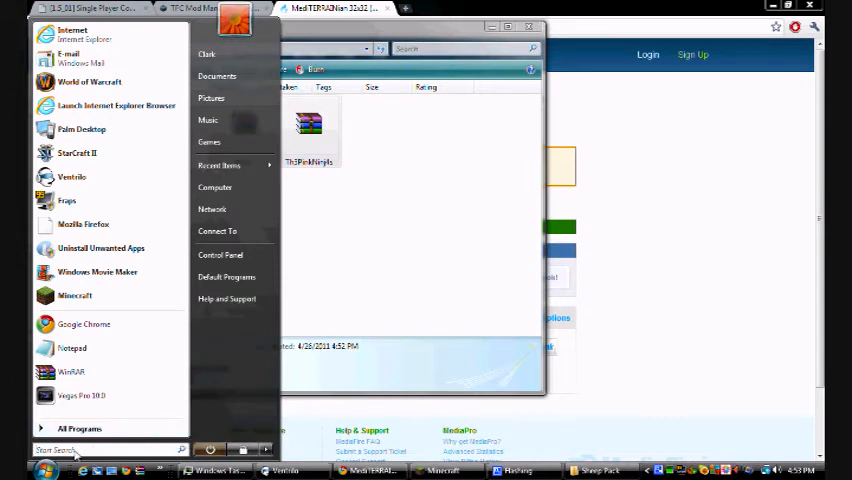
# Use Run to reach %appdata%\.minecraft and open its texturepacks folder
pyautogui.write('ru')
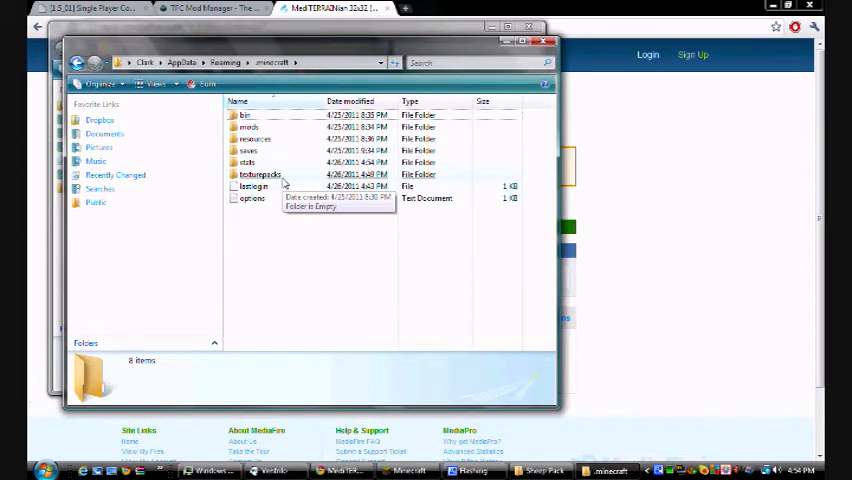
pyautogui.doubleClick(261, 175)
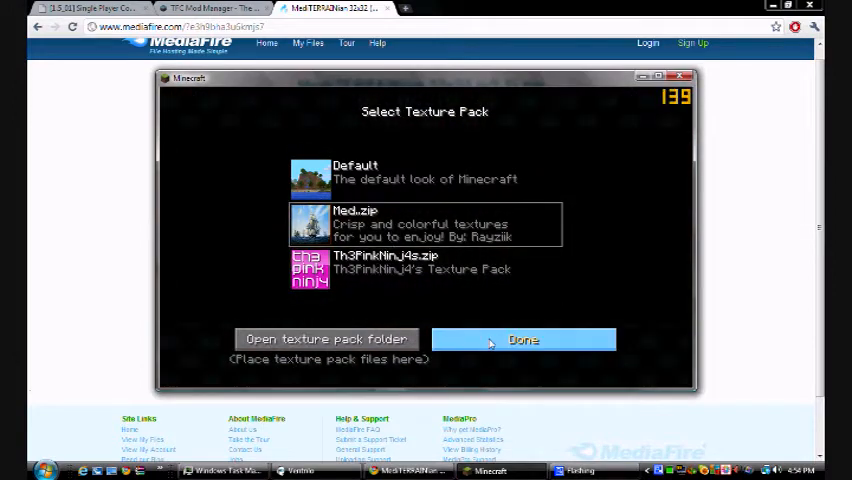
# Apply Med.zip, try it in game, then switch to Th3PinkNinj4s.zip
pyautogui.click(523, 339)
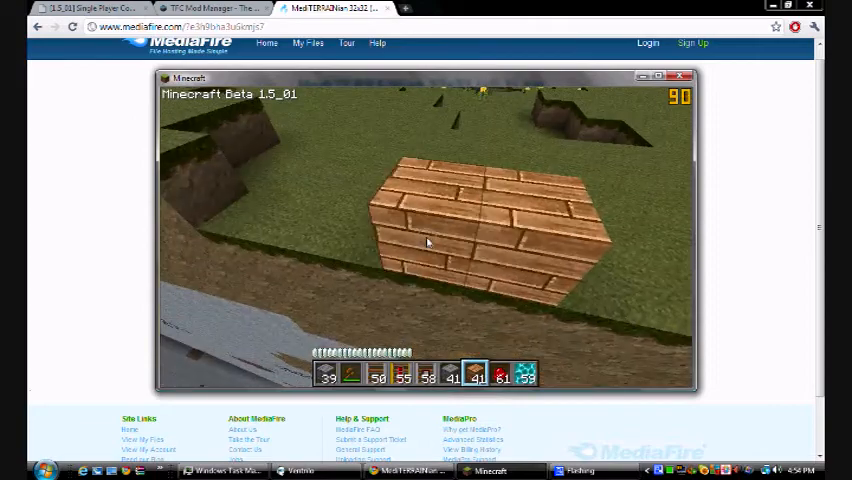
pyautogui.press('Escape')
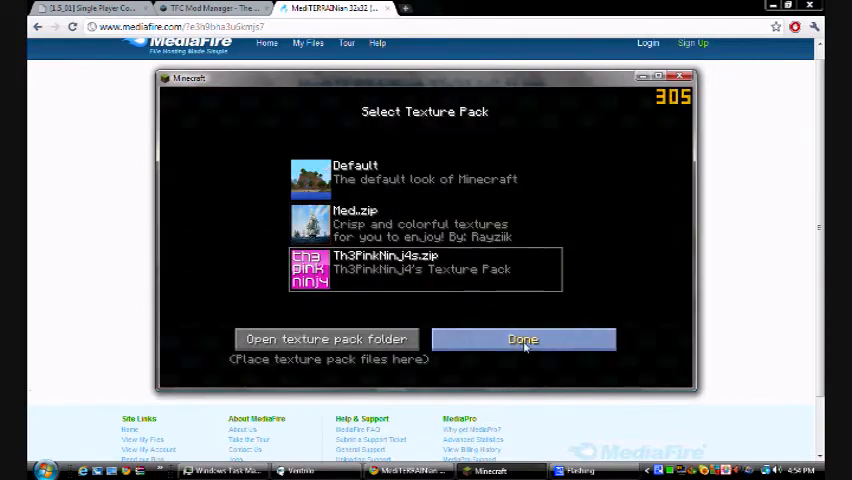
pyautogui.click(523, 339)
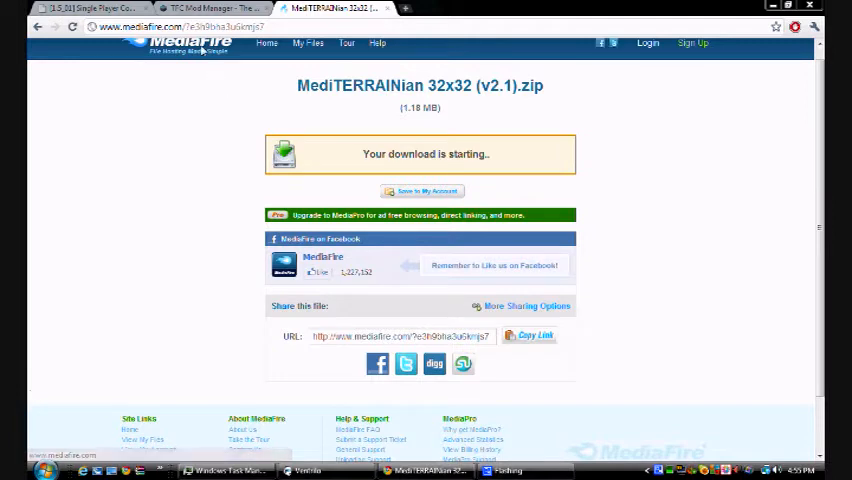
# Bring up the TFC Mod Manager tab in Chrome and a Windows Explorer window
pyautogui.click(210, 8)
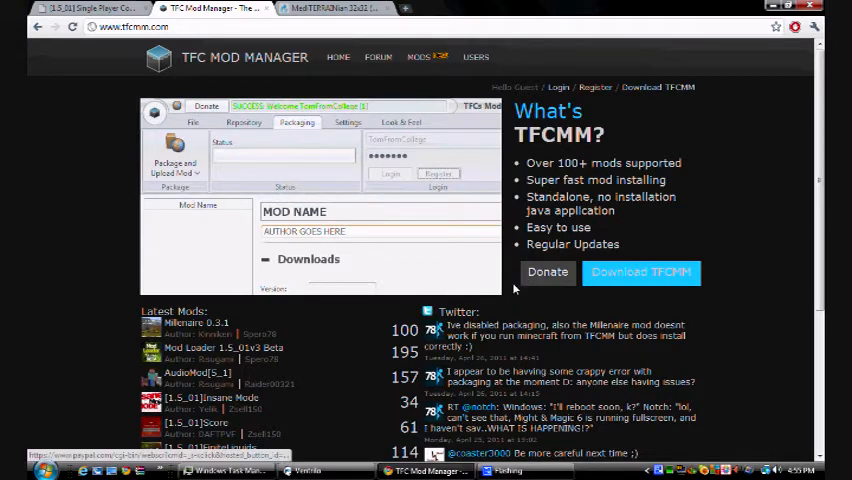
pyautogui.click(12, 471)
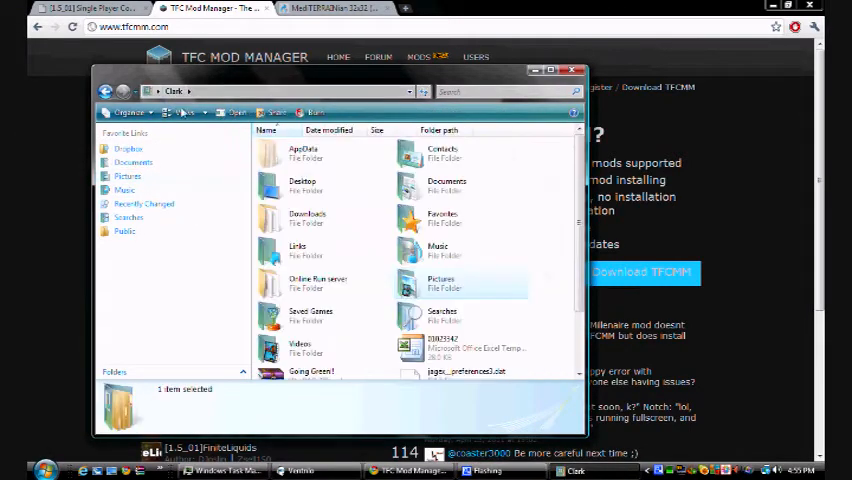
# Find the TFCManager file in Downloads, launch it, and close its console window
pyautogui.doubleClick(307, 218)
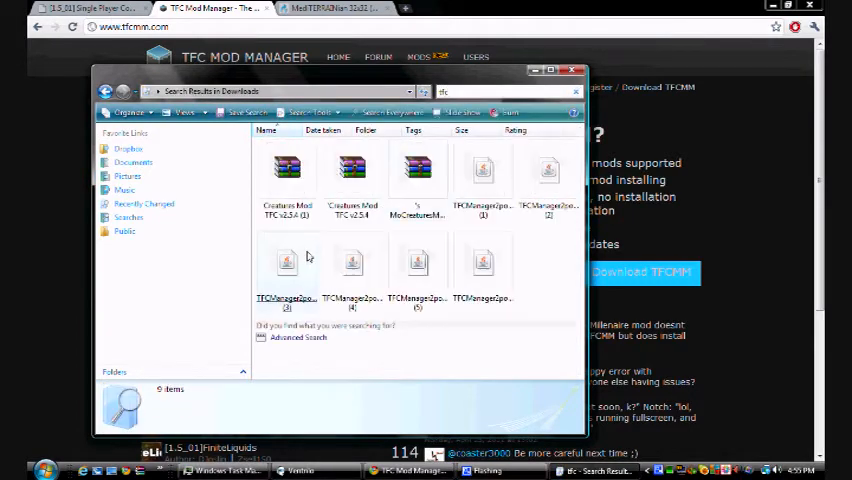
pyautogui.rightClick(483, 170)
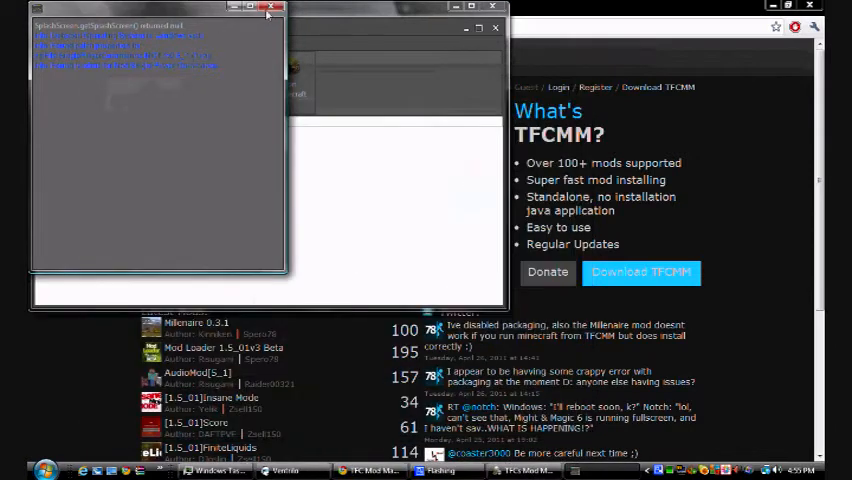
pyautogui.click(272, 10)
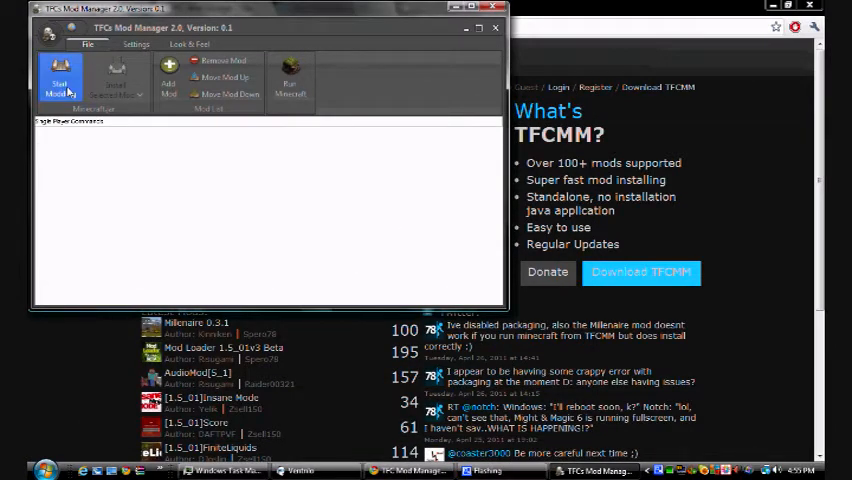
# Use Start Modding in the File ribbon to prepare Minecraft for mods
pyautogui.click(60, 82)
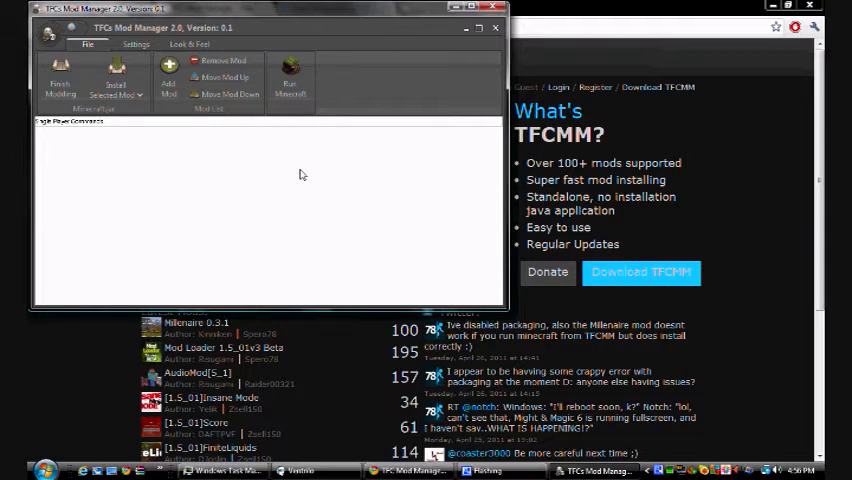
pyautogui.moveTo(285, 177)
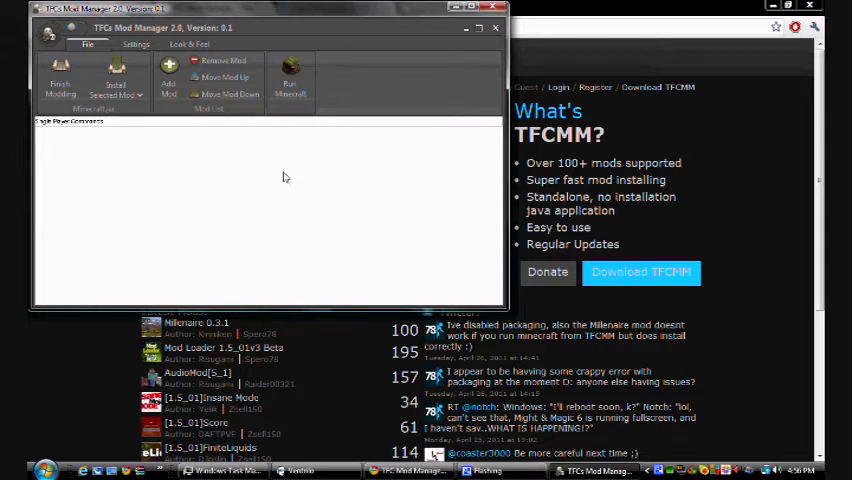
pyautogui.moveTo(357, 357)
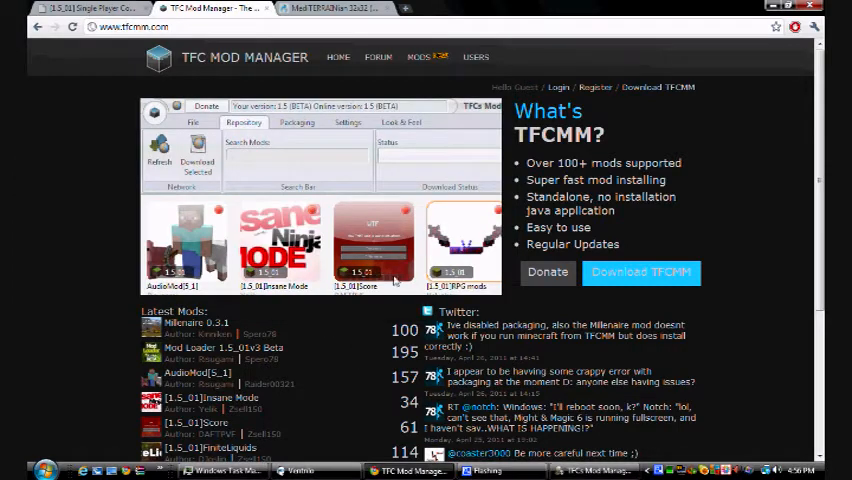
# Check tfcmm.com's Mods list, then scroll the Single Player Commands thread to its V2.8_2 downloads
pyautogui.click(419, 57)
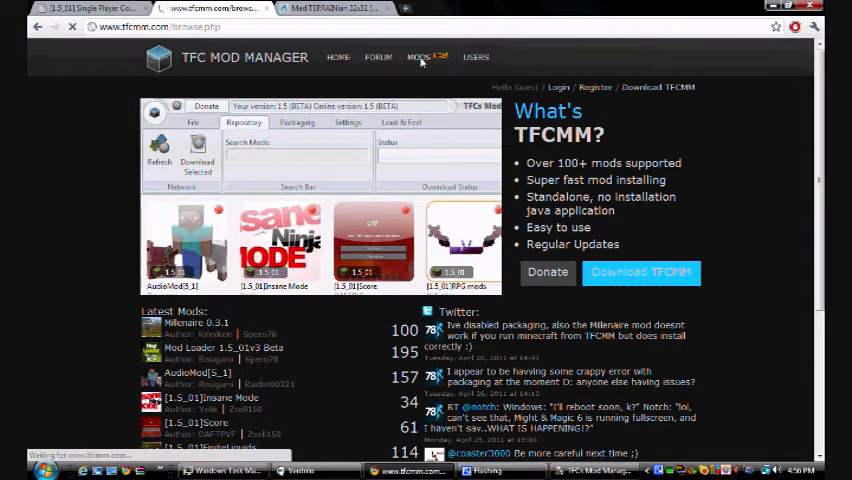
pyautogui.click(419, 57)
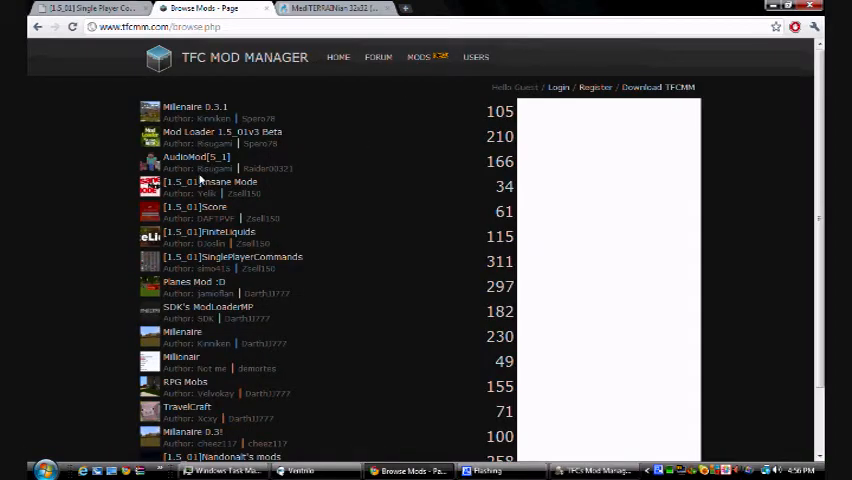
pyautogui.click(90, 8)
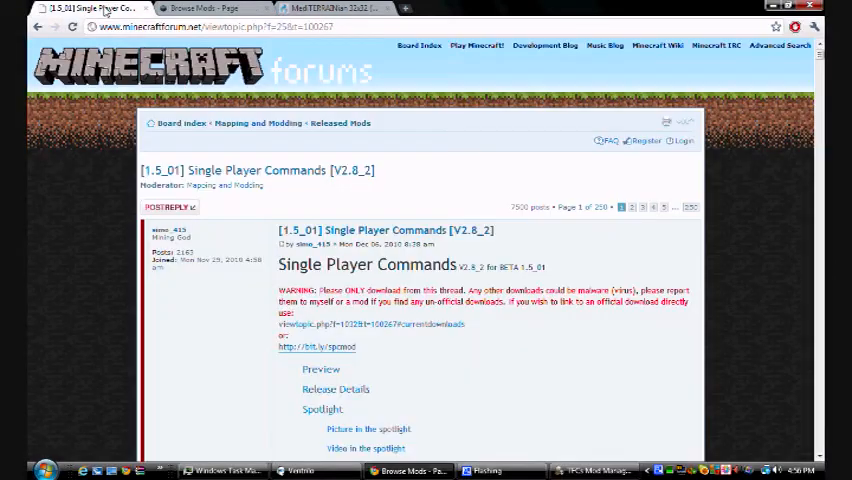
pyautogui.scroll(-3)
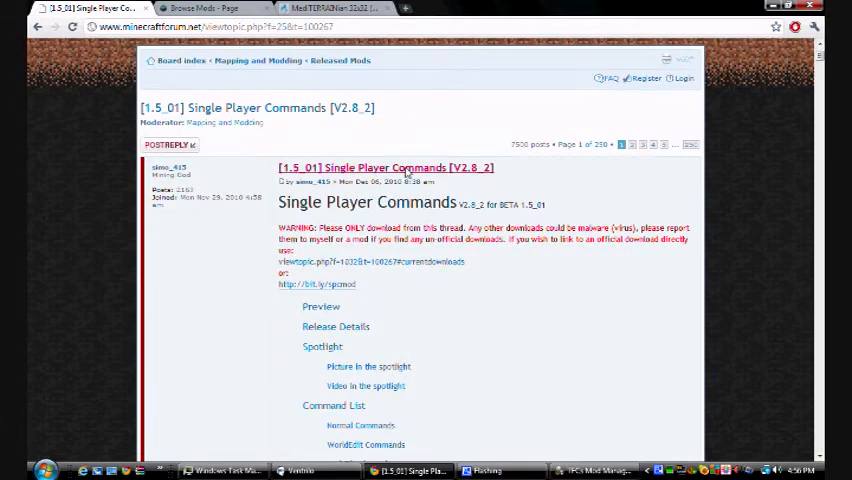
pyautogui.scroll(-3)
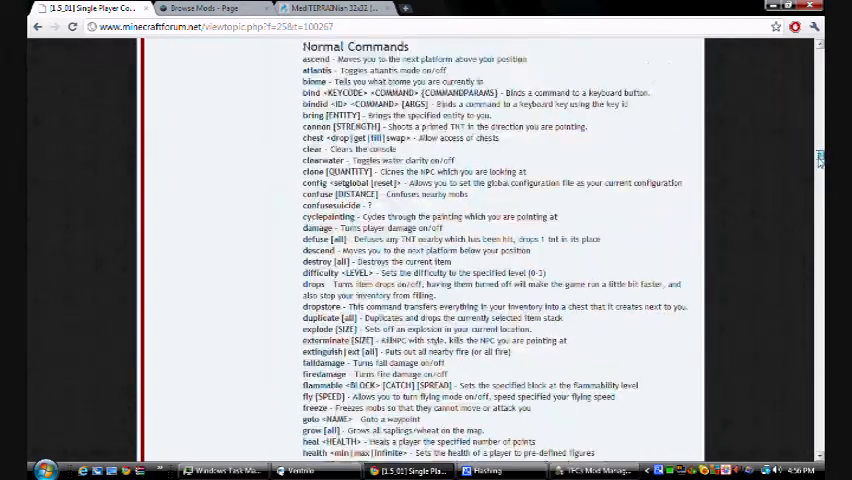
pyautogui.scroll(-3)
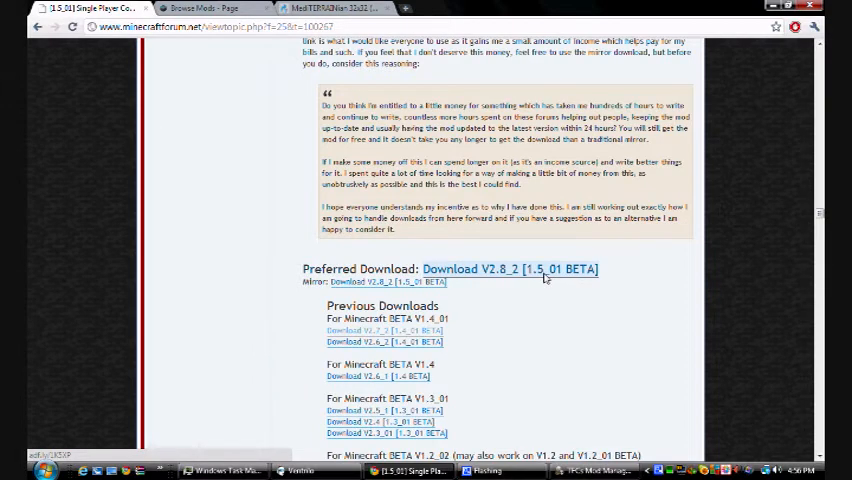
pyautogui.moveTo(543, 280)
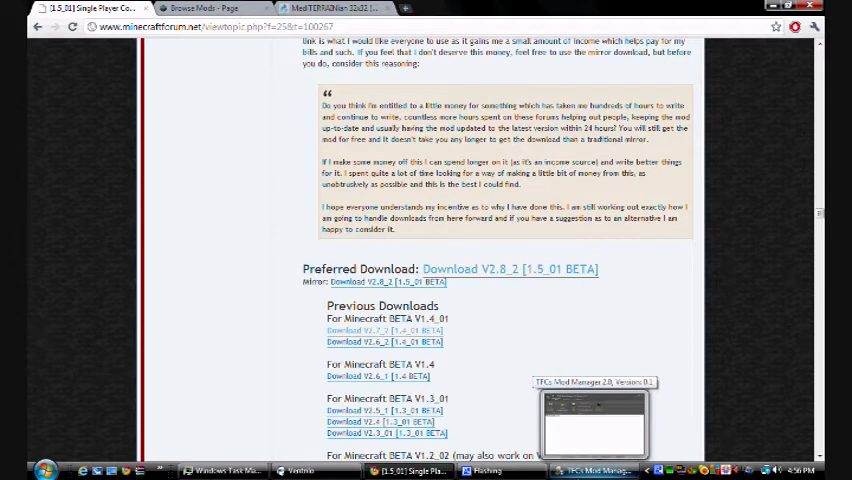
# Add the SinglePlayerCommands zip from Downloads to the mod list and launch Minecraft
pyautogui.click(595, 425)
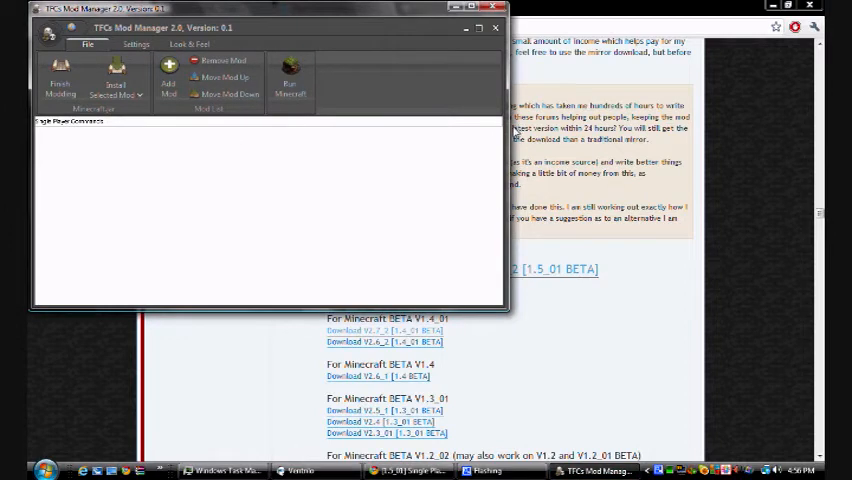
pyautogui.moveTo(488, 137)
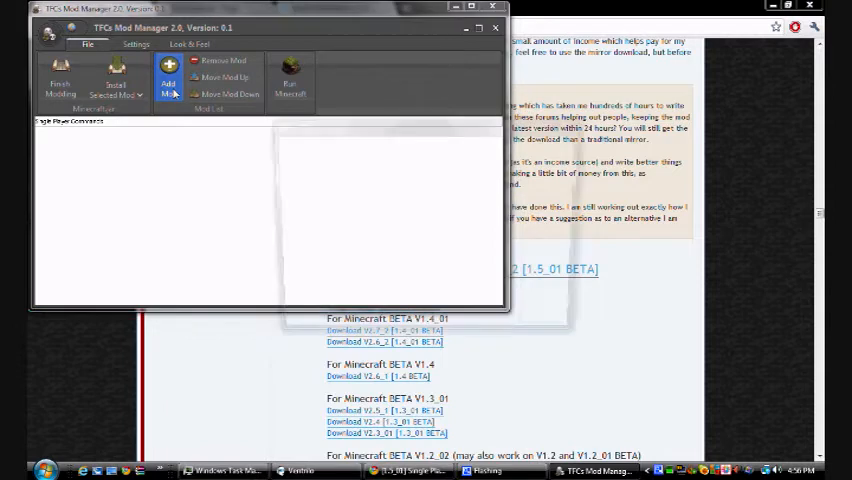
pyautogui.click(168, 83)
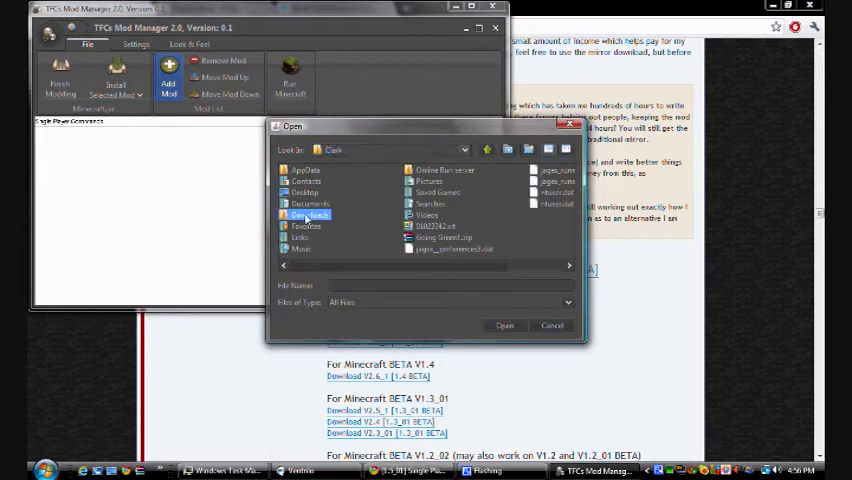
pyautogui.doubleClick(309, 214)
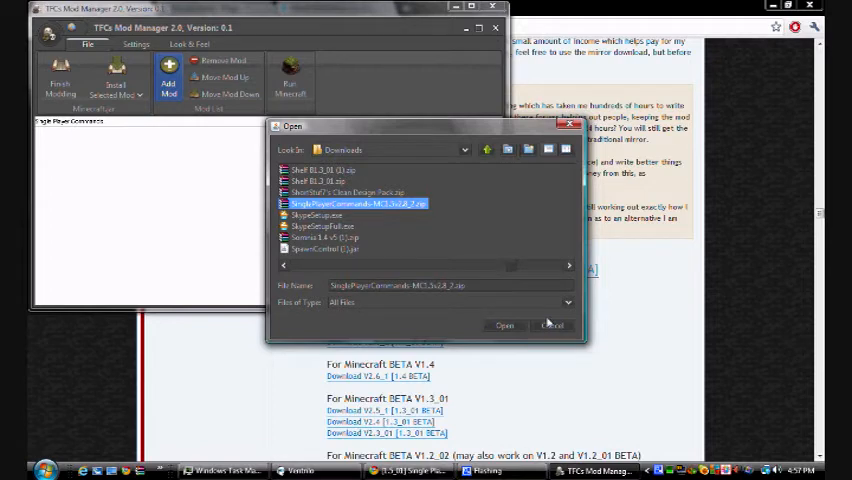
pyautogui.click(504, 325)
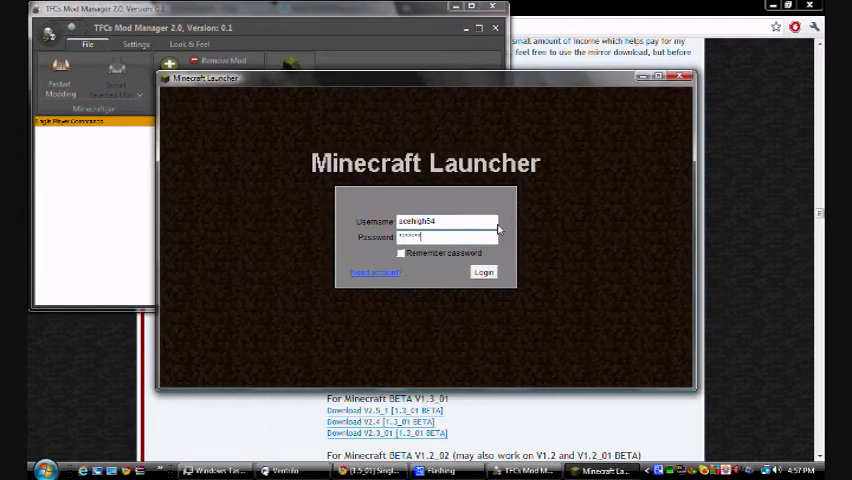
# Log into the launcher, load a singleplayer world, and pause the game
pyautogui.click(484, 272)
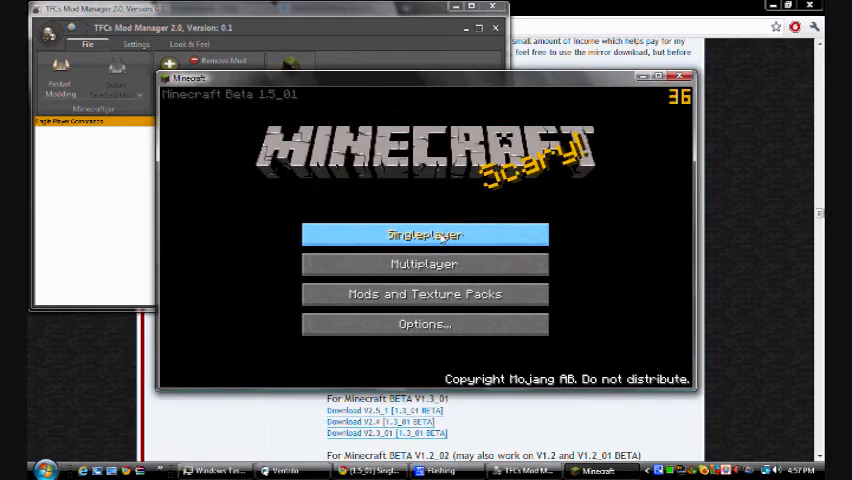
pyautogui.click(424, 234)
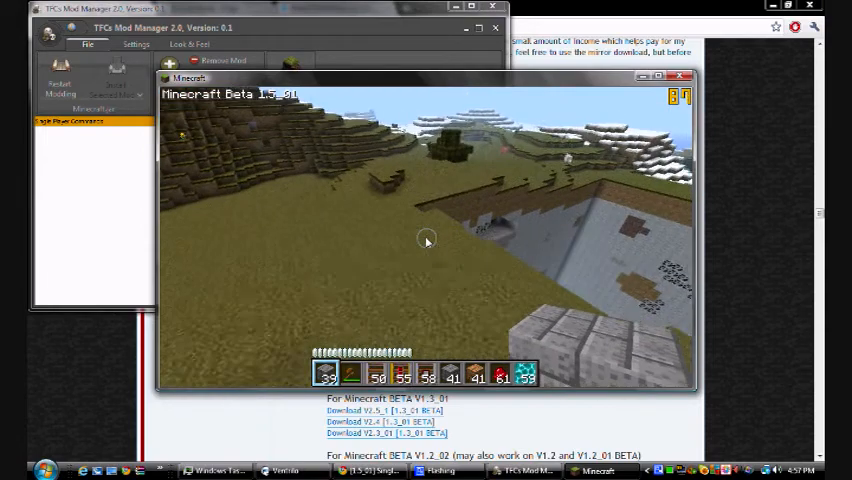
pyautogui.press('Escape')
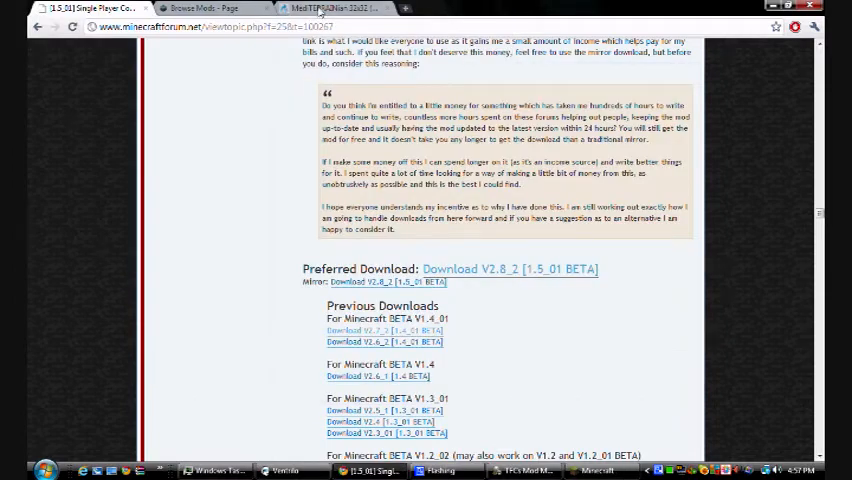
# Browse the mod list, view the FiniteLiquids page, and go back to the list
pyautogui.click(200, 8)
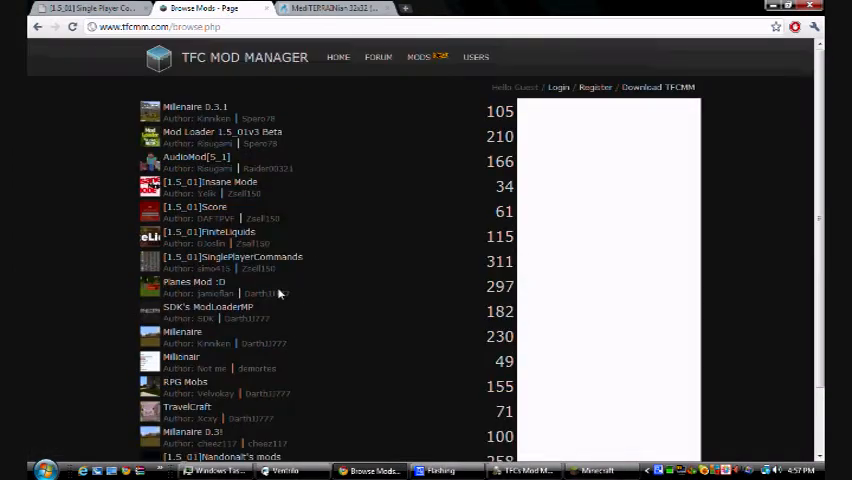
pyautogui.moveTo(238, 204)
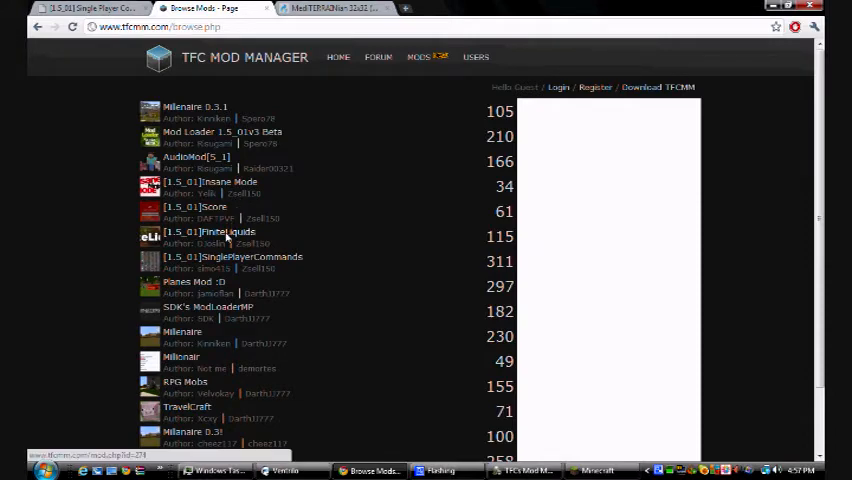
pyautogui.click(208, 231)
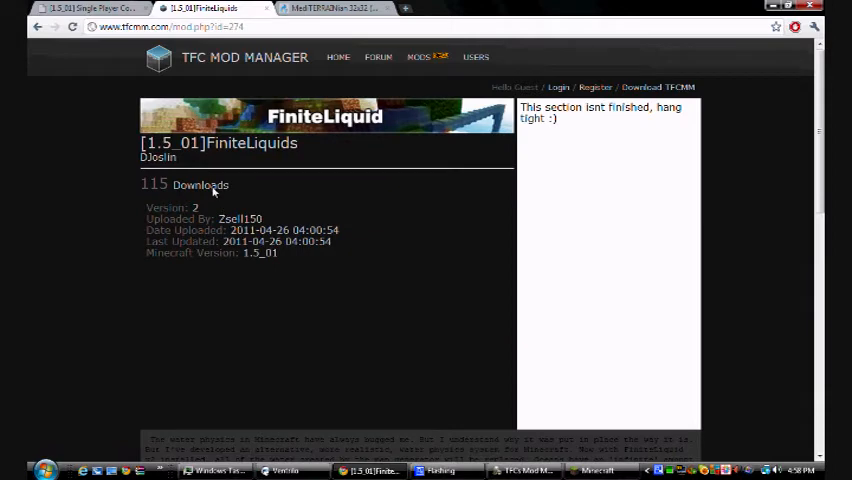
pyautogui.scroll(-3)
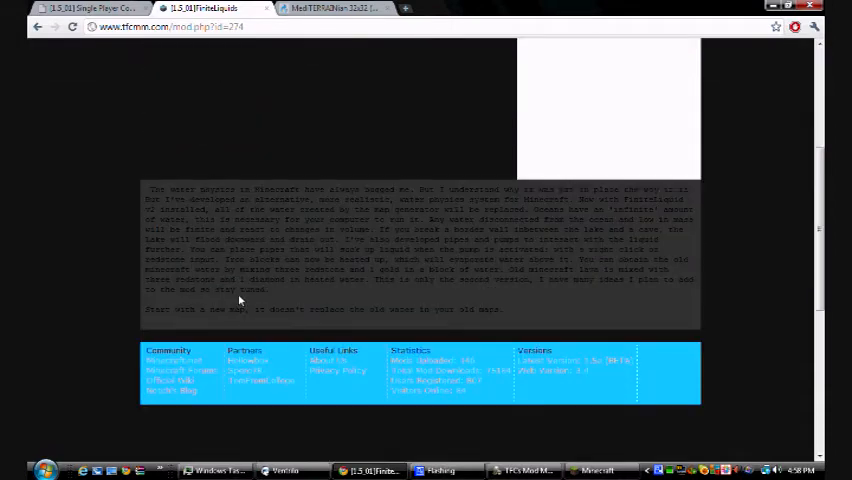
pyautogui.moveTo(38, 27)
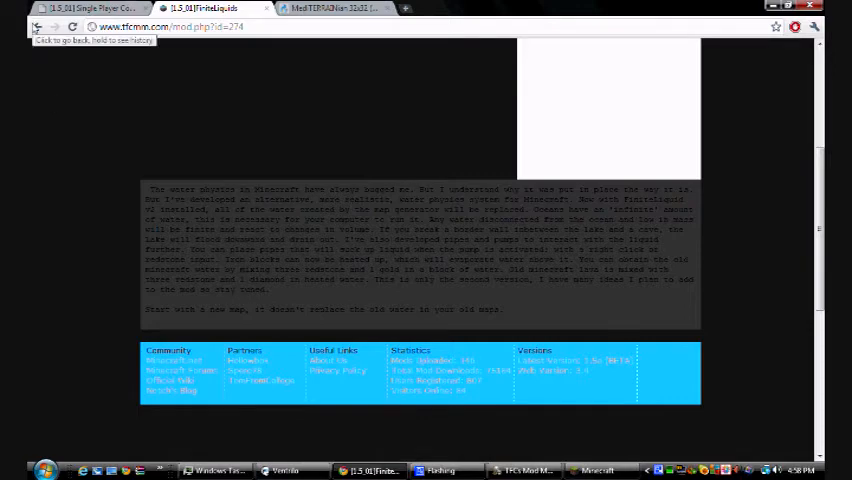
pyautogui.click(38, 27)
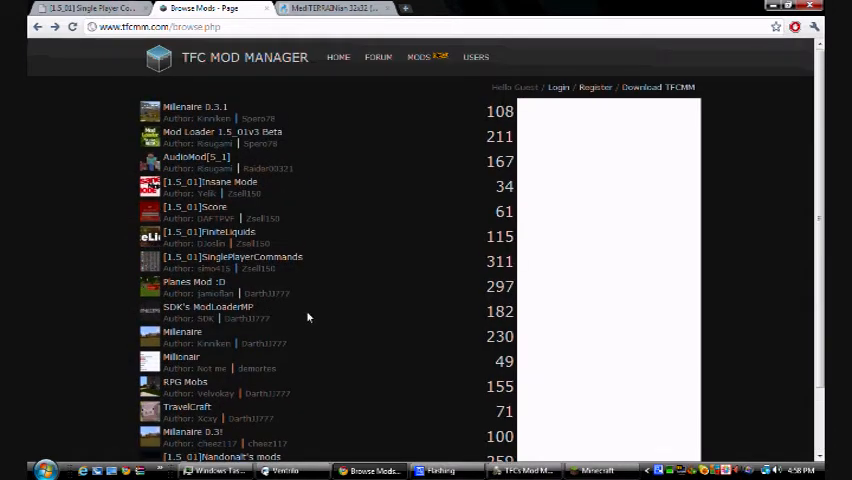
# Go to page 2 of the mod list and open the [1.5_01]Pistons description
pyautogui.scroll(-3)
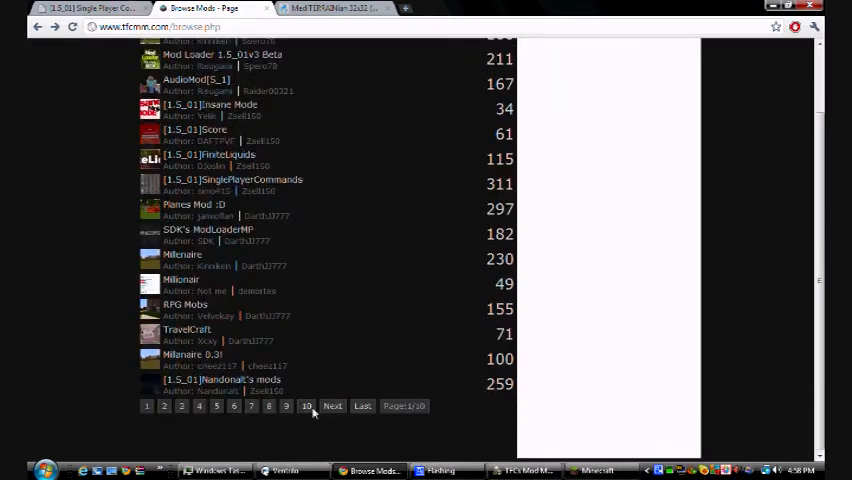
pyautogui.click(332, 406)
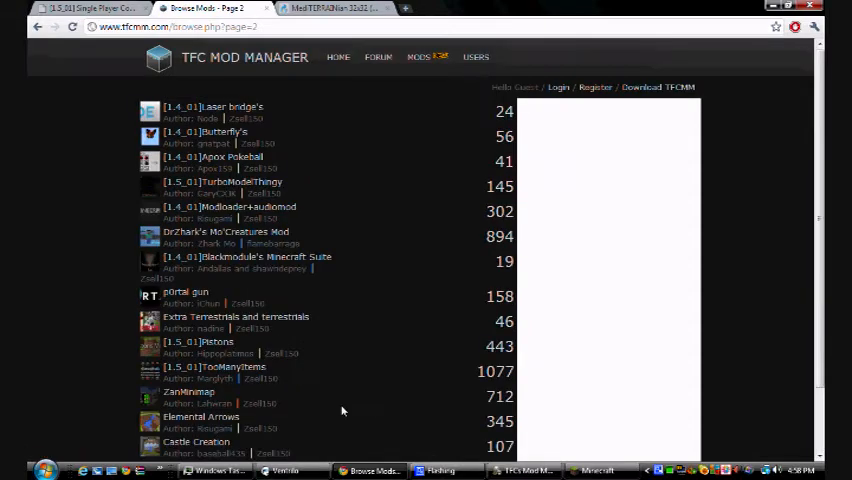
pyautogui.click(197, 342)
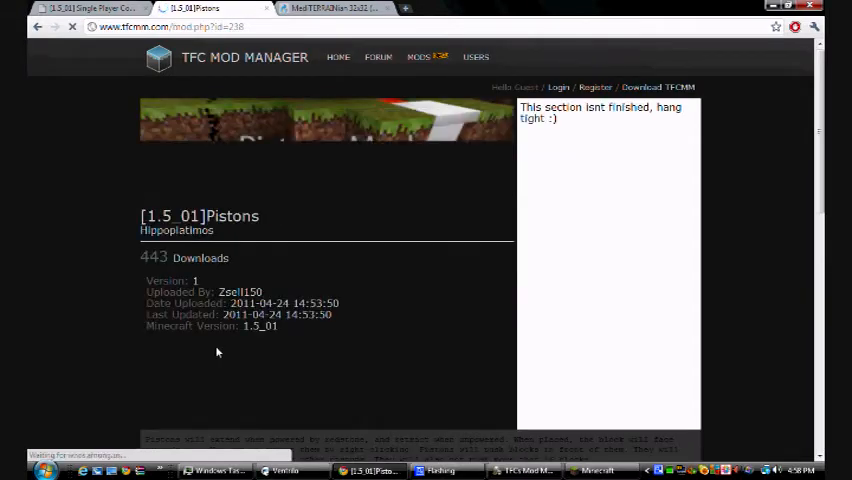
pyautogui.scroll(-3)
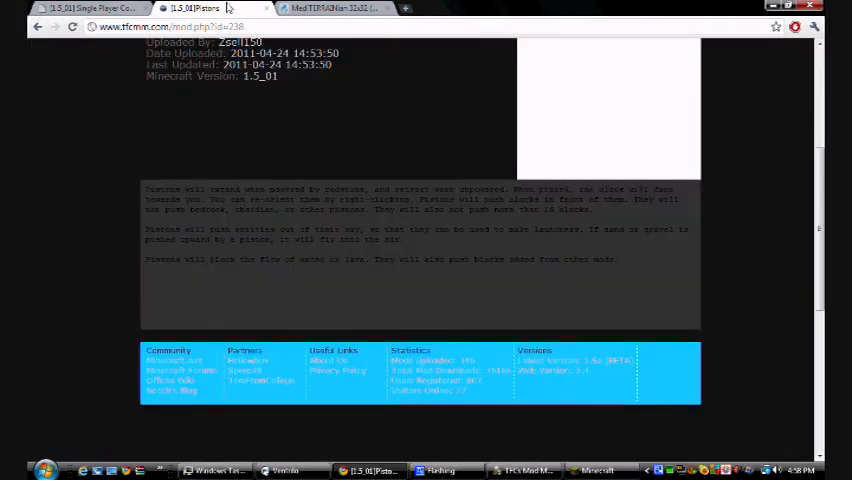
# Search 'pistons 1.5_01 minecraft', open the SSP Pistons thread, and follow its ModLoader link
pyautogui.write('pistons 1.5_01 minecraft')
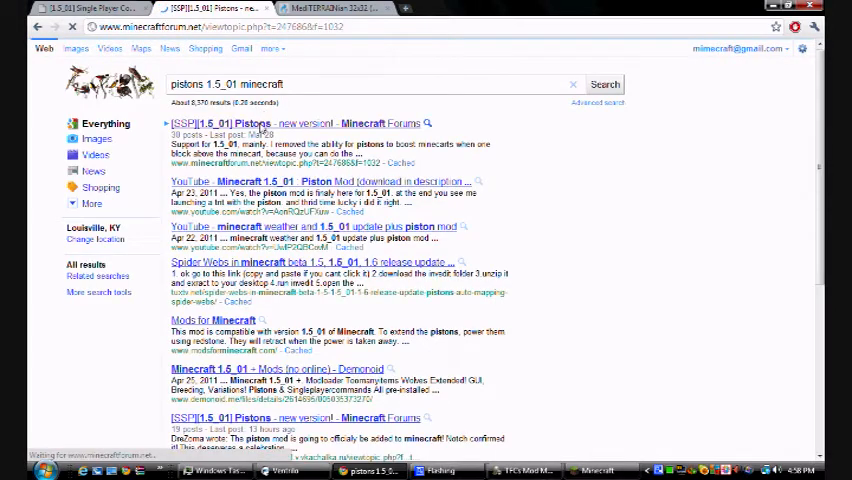
pyautogui.click(254, 123)
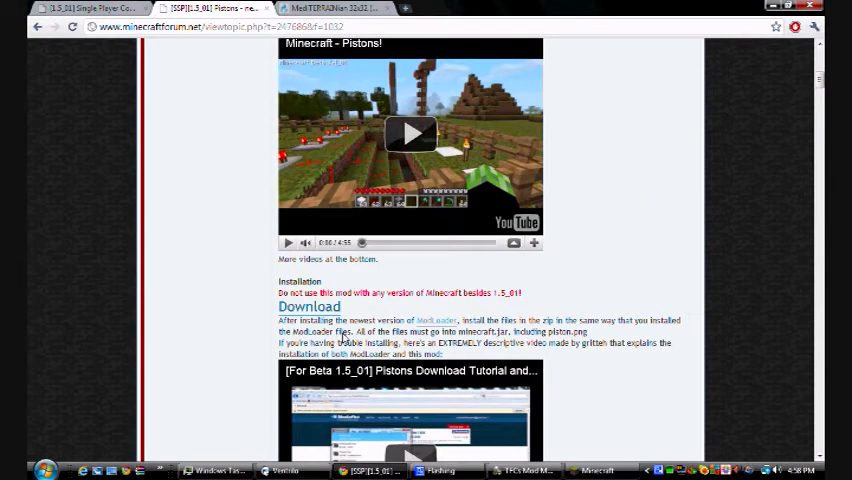
pyautogui.click(431, 320)
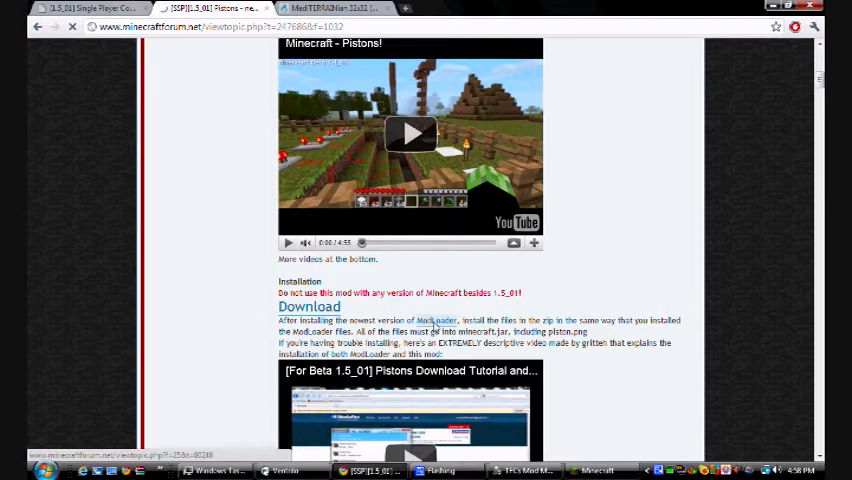
pyautogui.click(225, 8)
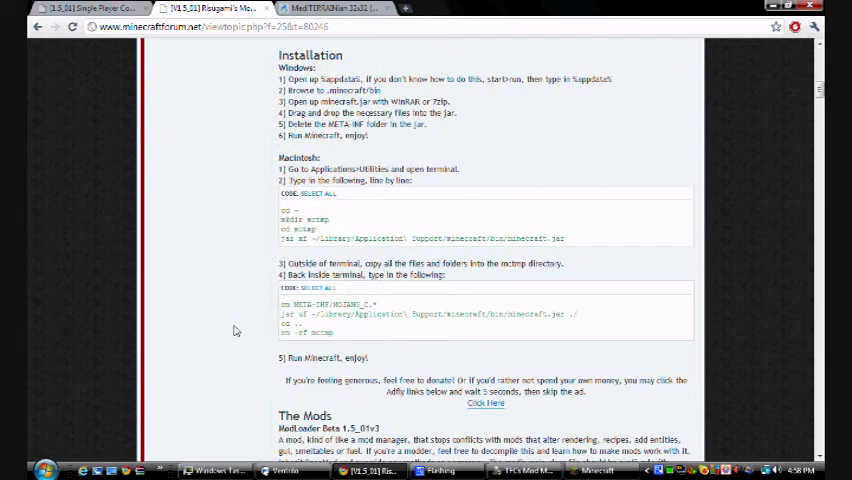
# Scroll Risugami's thread to the Installation section and ModLoader Beta 1.5_01v3 entry
pyautogui.scroll(-3)
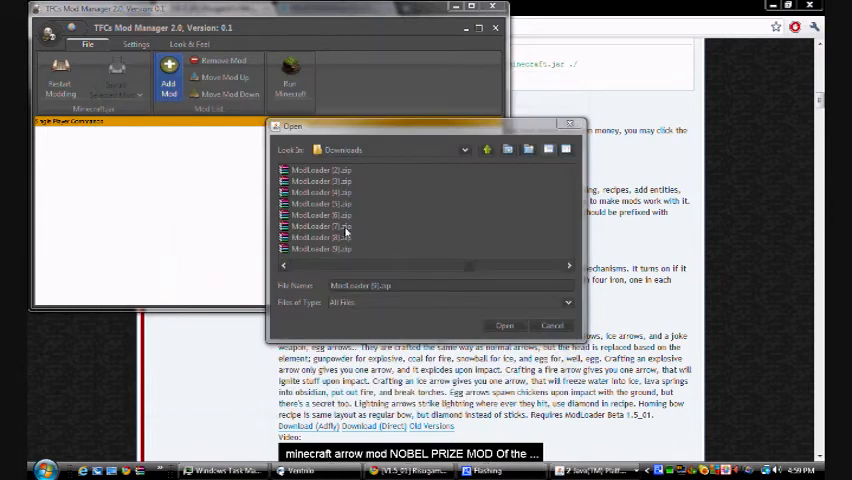
# Pick the ModLoader zip from Downloads in the Add Mod file chooser
pyautogui.click(504, 325)
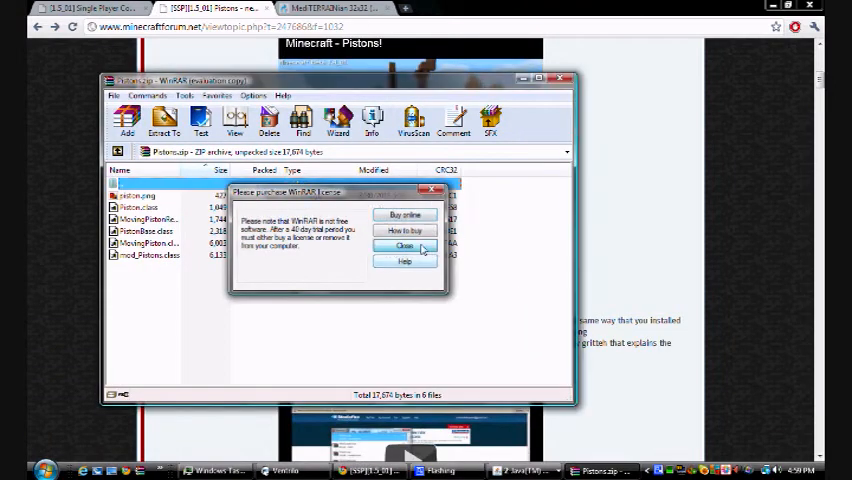
# Dismiss the WinRAR license reminder to view Pistons.zip's piston.png and class files
pyautogui.click(404, 246)
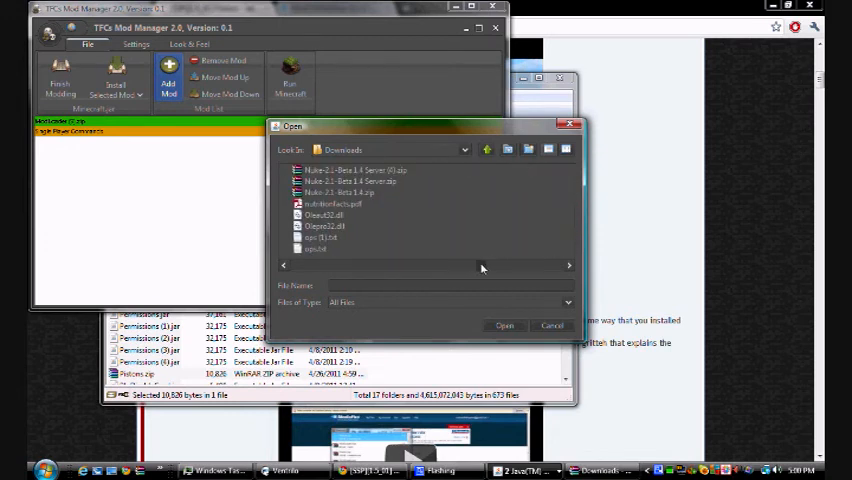
# Add Pistons.zip from Downloads to the mod list, install it, and run Minecraft
pyautogui.scroll(-3)
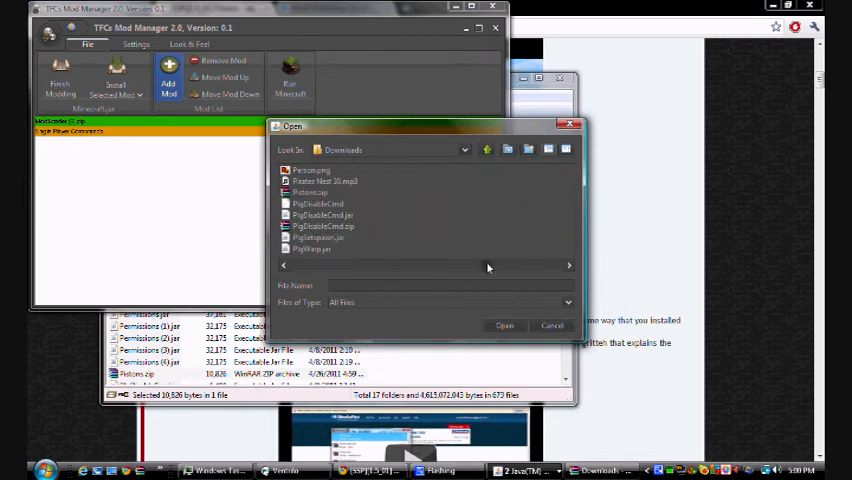
pyautogui.click(311, 192)
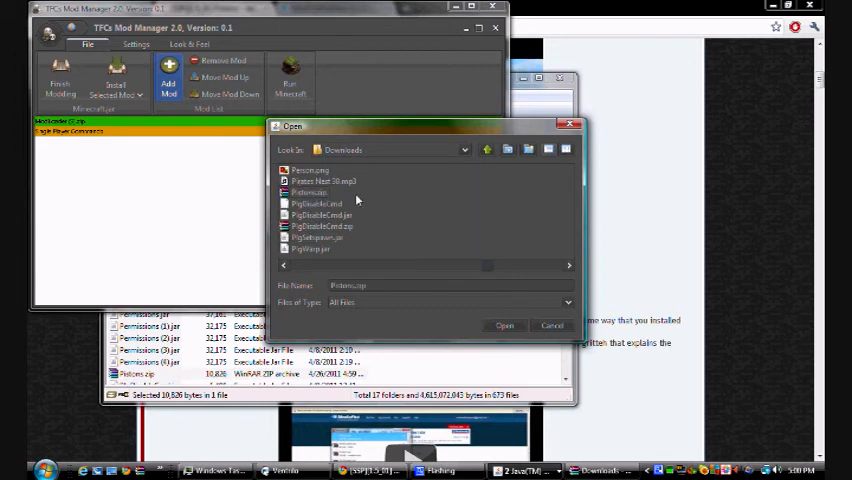
pyautogui.click(504, 326)
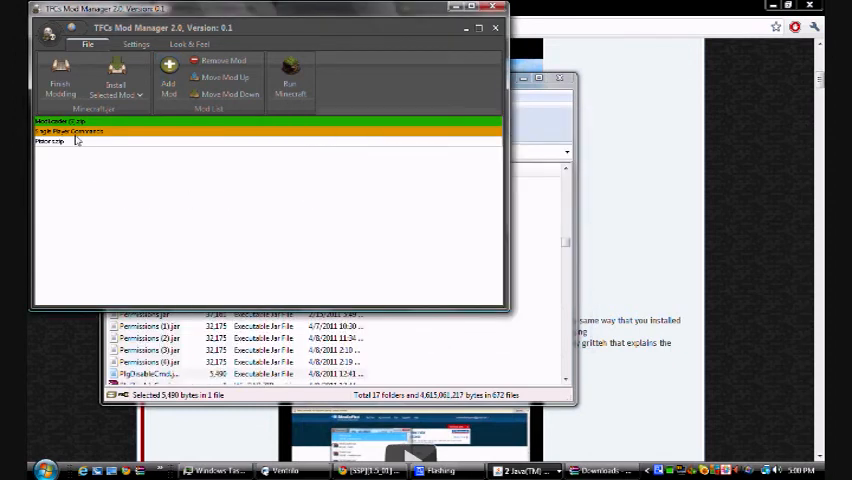
pyautogui.click(70, 131)
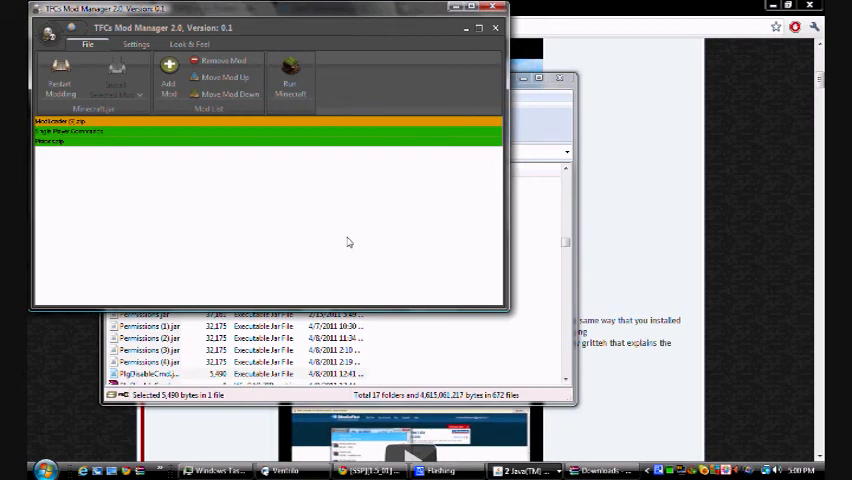
pyautogui.click(290, 75)
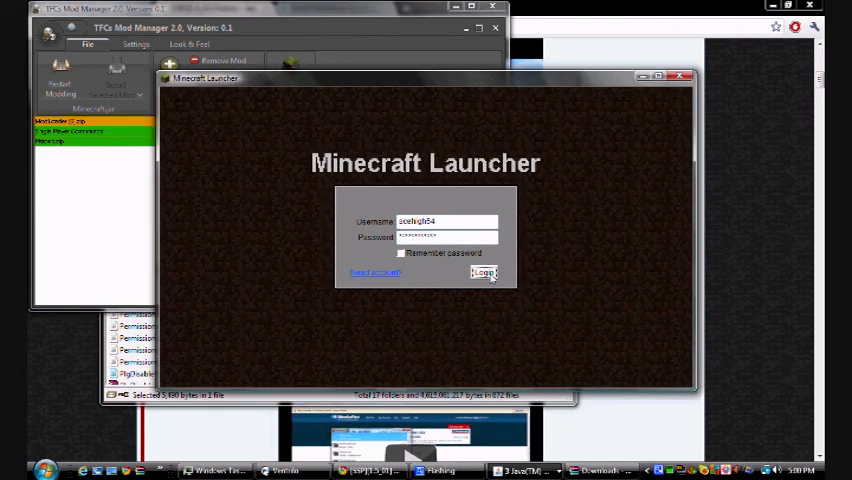
# Log in to the Minecraft Launcher and start a singleplayer world
pyautogui.click(484, 273)
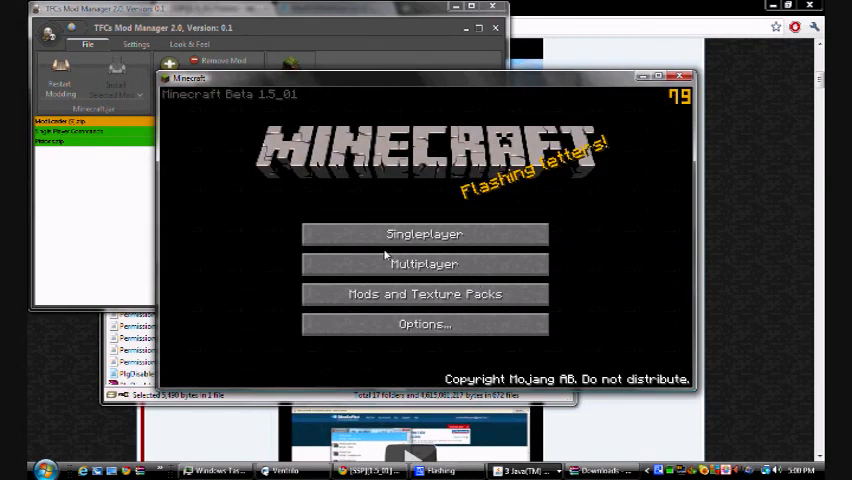
pyautogui.click(424, 234)
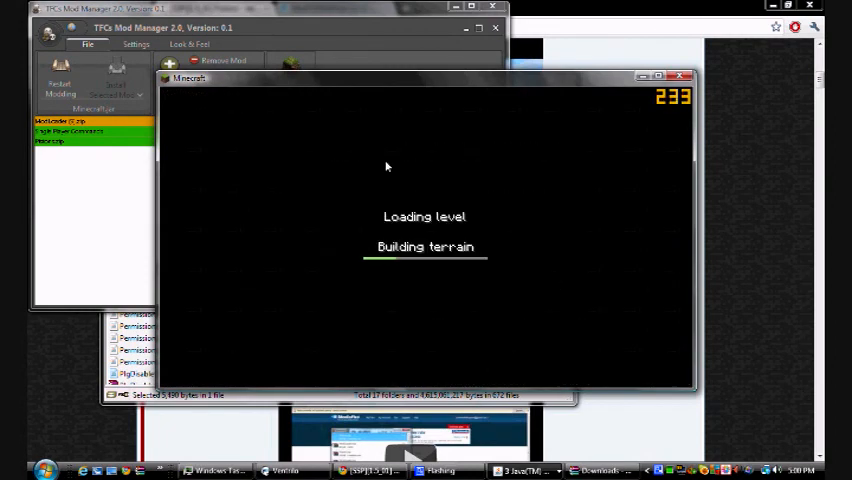